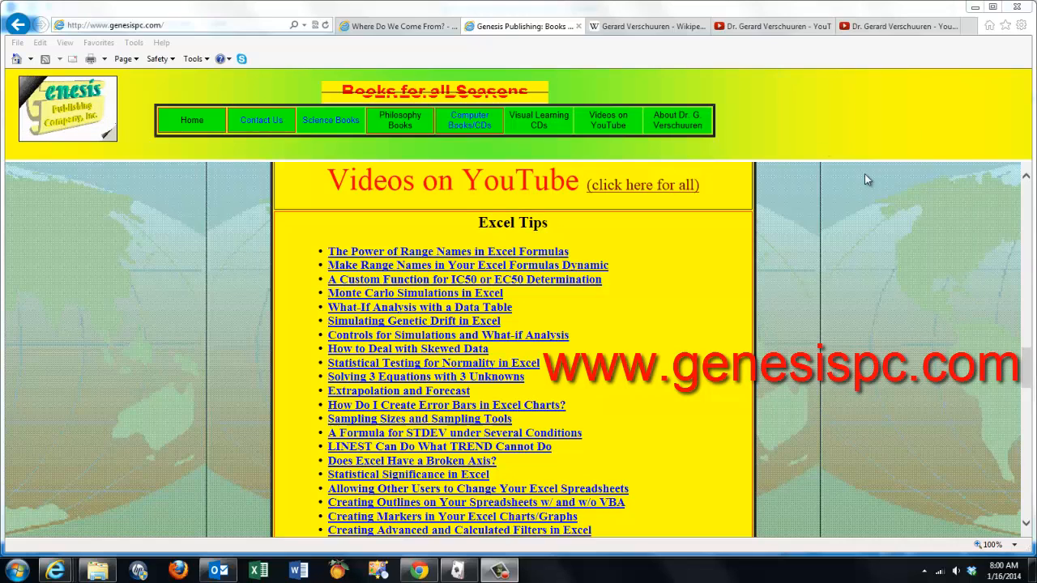
pyautogui.moveTo(608, 119)
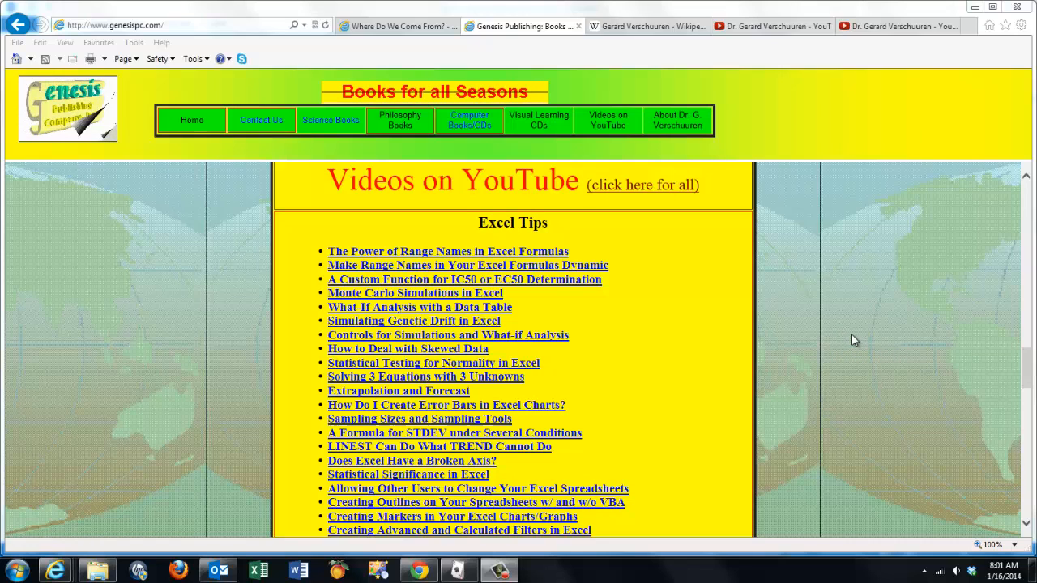
# Browse the GrandTotal sheet and the per-SSN total worksheets, then return to select D32.
pyautogui.scroll(-3)
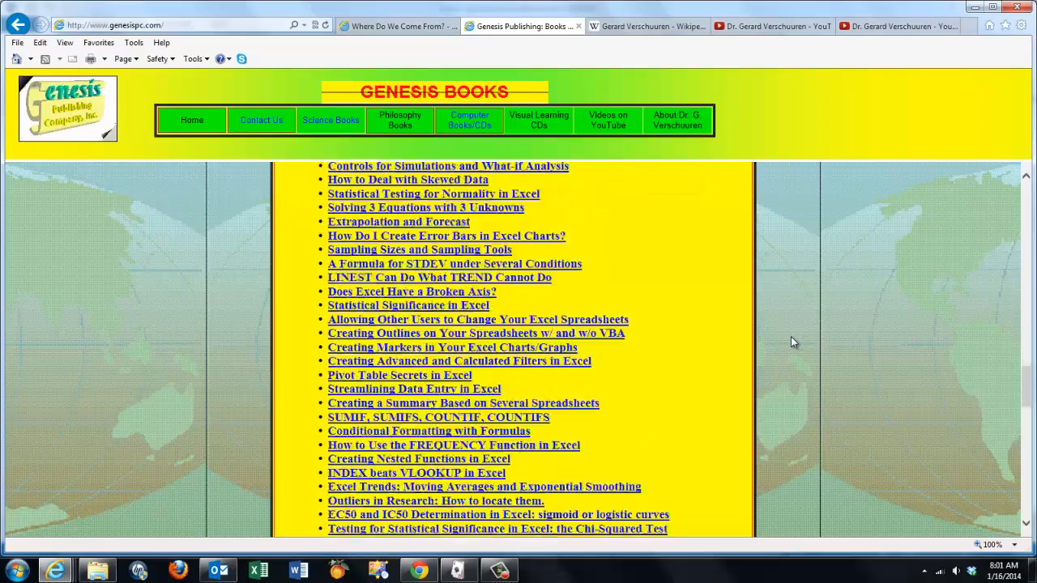
pyautogui.scroll(-3)
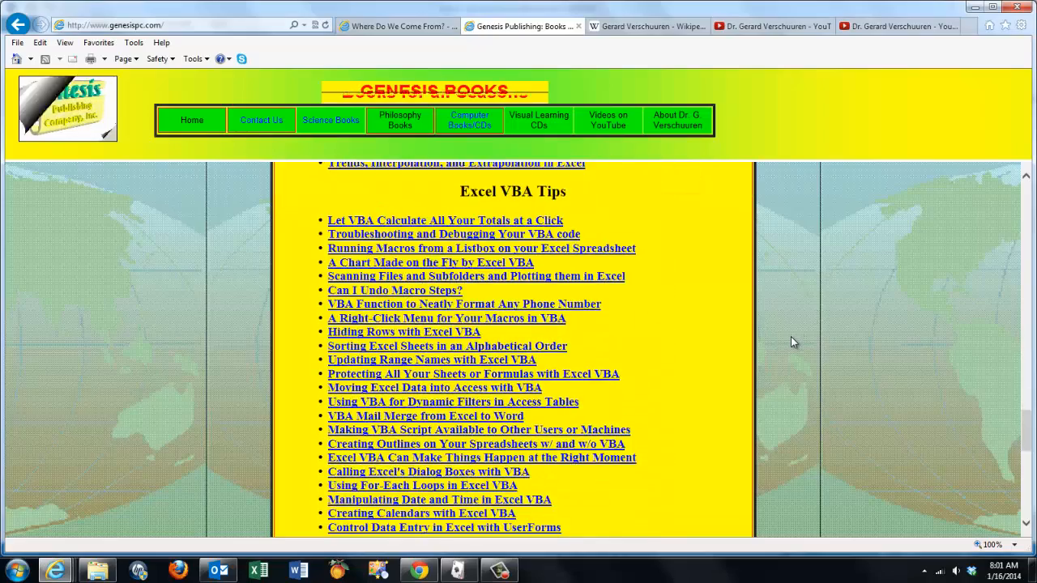
pyautogui.scroll(-3)
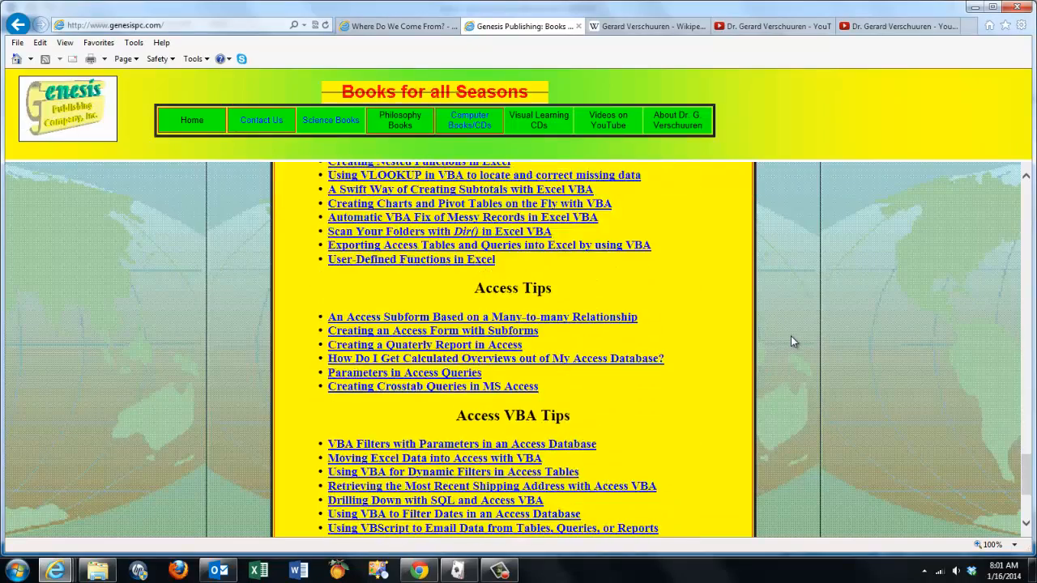
pyautogui.scroll(-3)
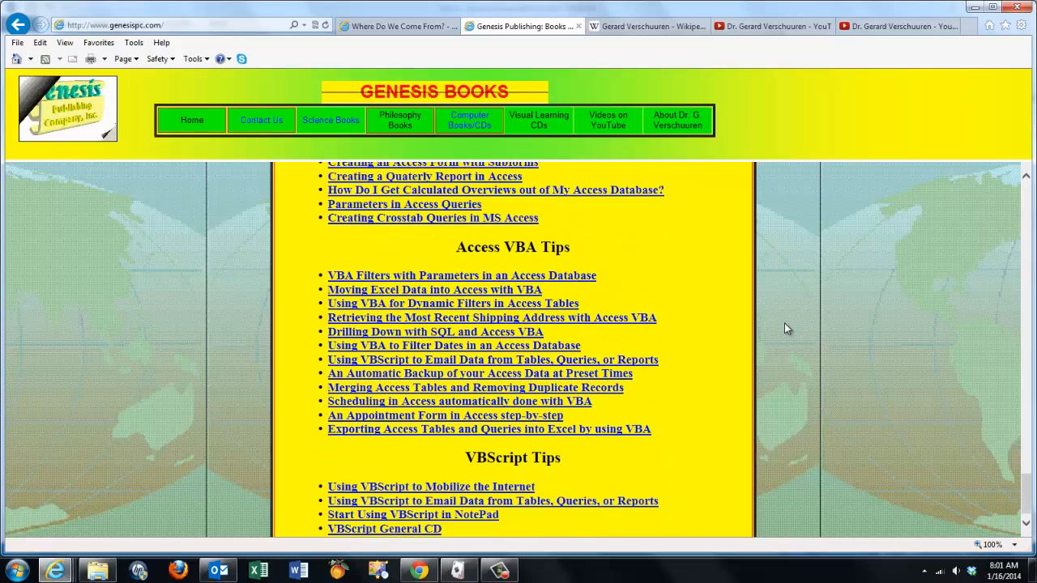
pyautogui.scroll(-3)
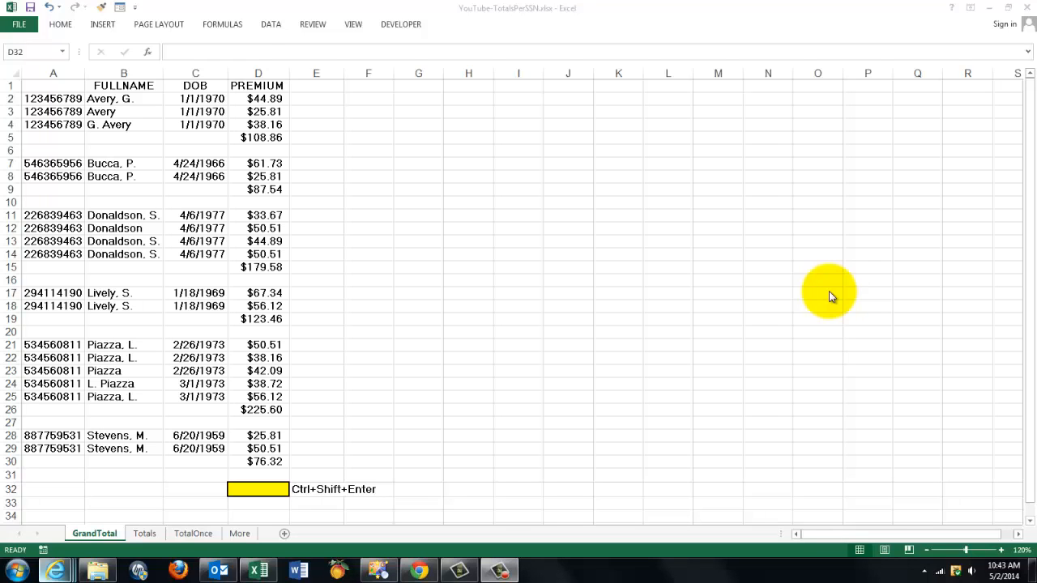
pyautogui.moveTo(340, 316)
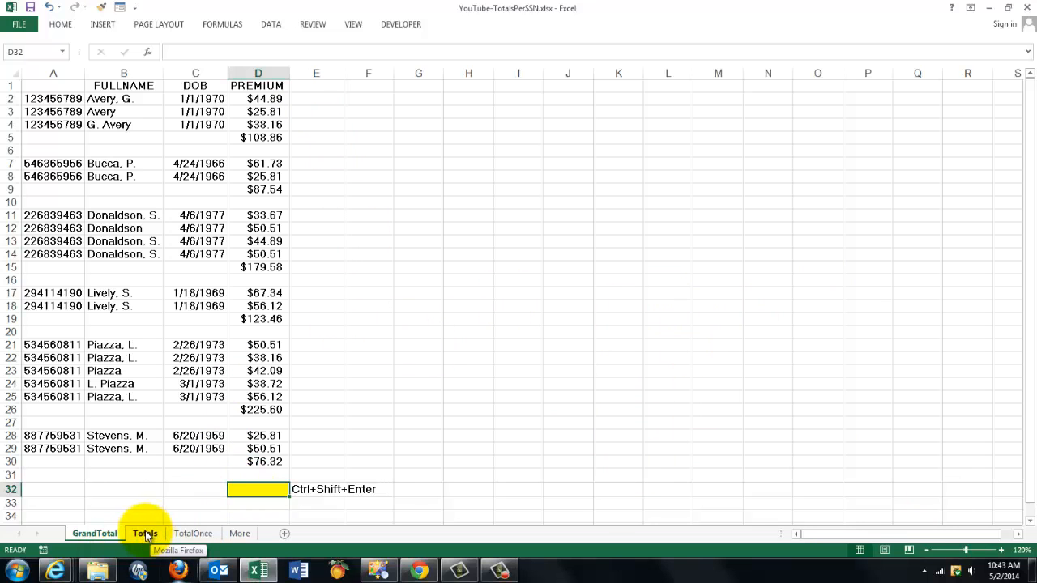
pyautogui.click(145, 533)
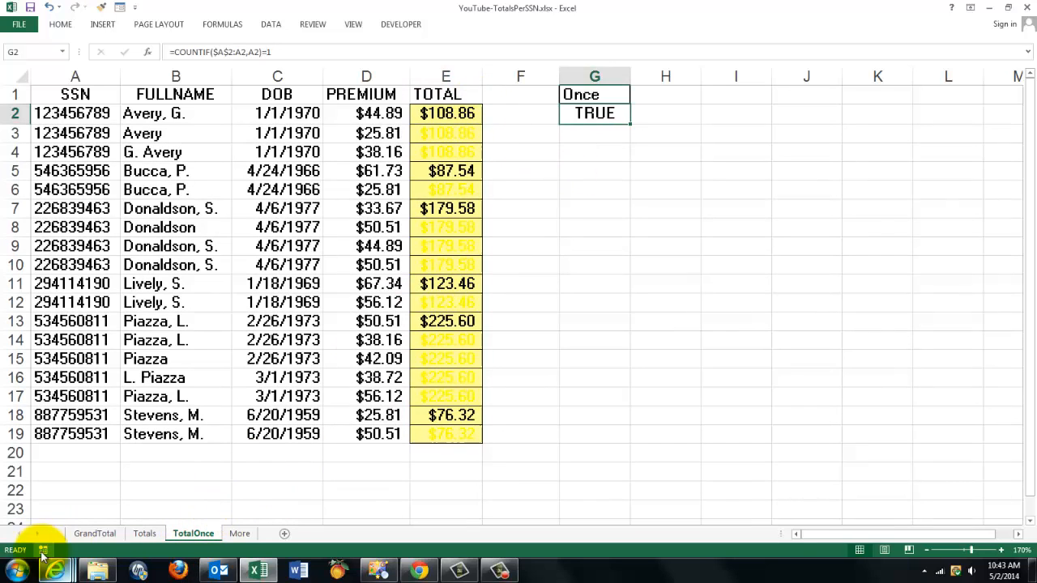
pyautogui.moveTo(128, 519)
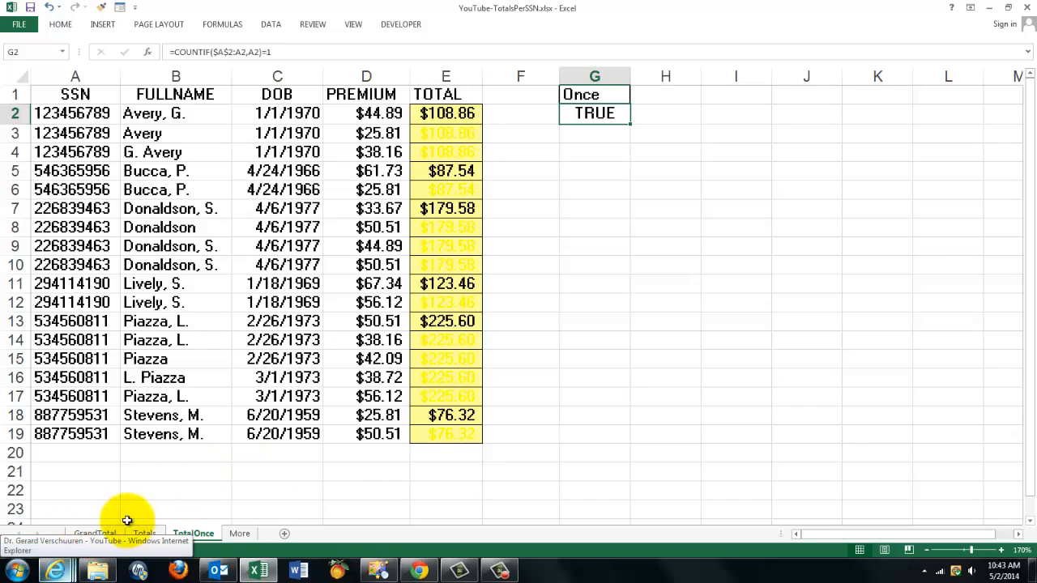
pyautogui.click(144, 533)
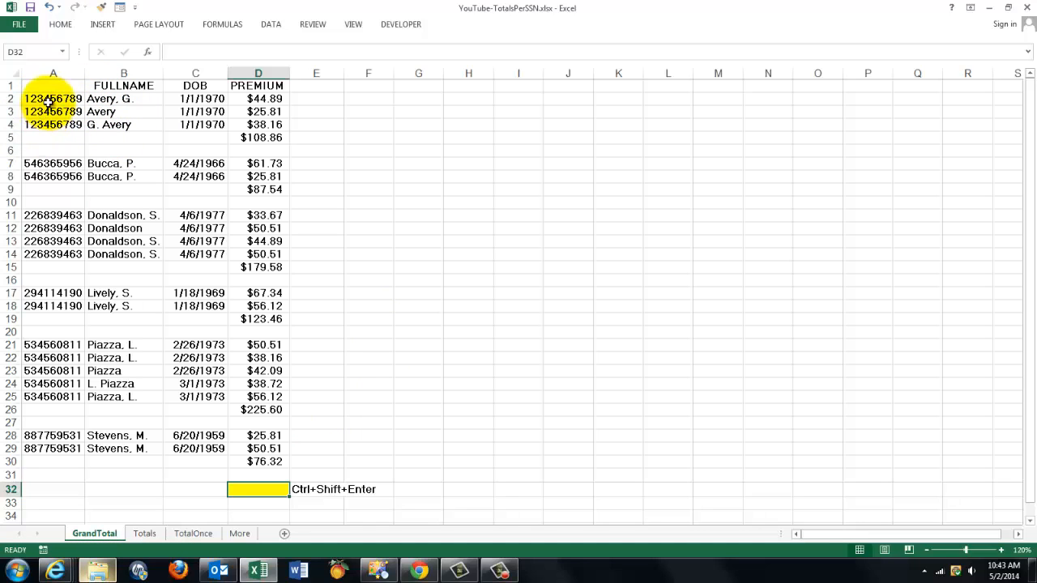
pyautogui.click(258, 111)
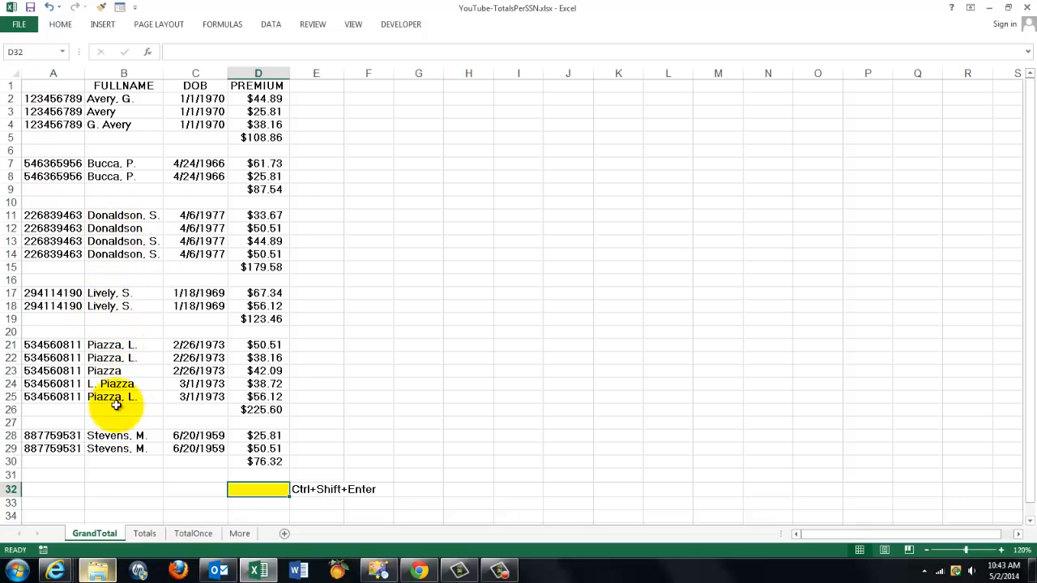
pyautogui.moveTo(130, 383)
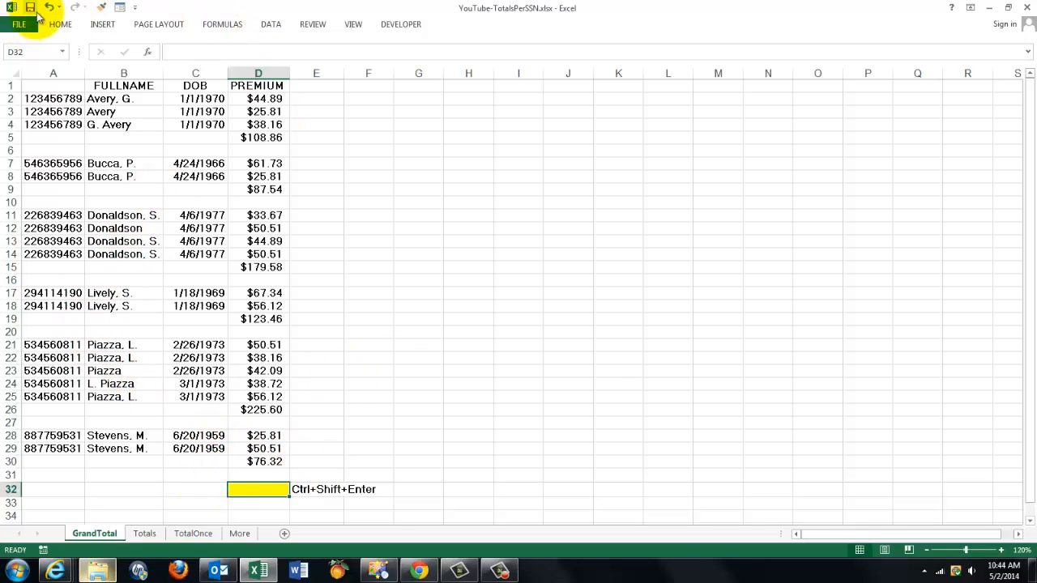
pyautogui.moveTo(47, 8)
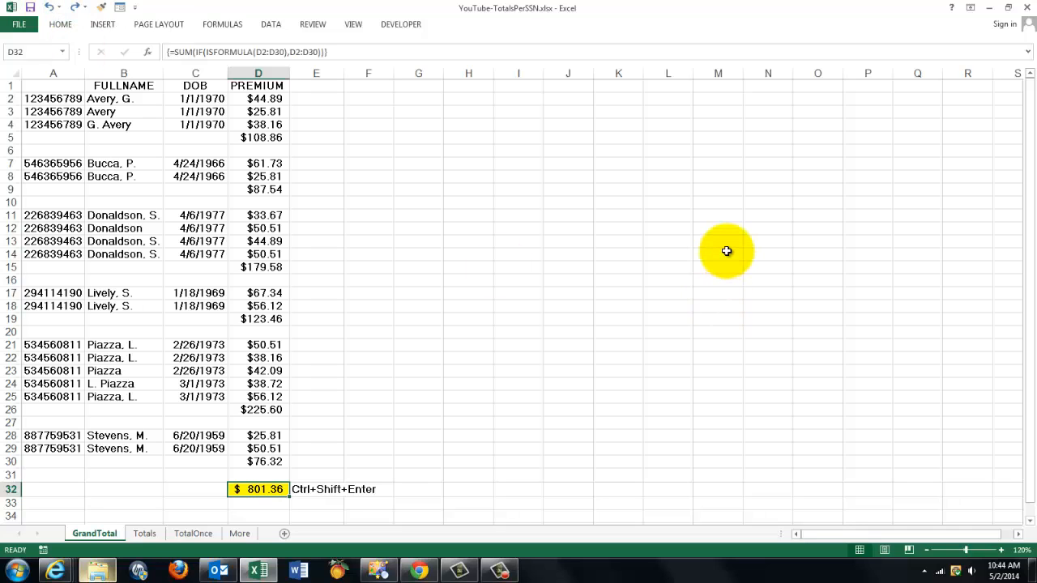
pyautogui.moveTo(446, 137)
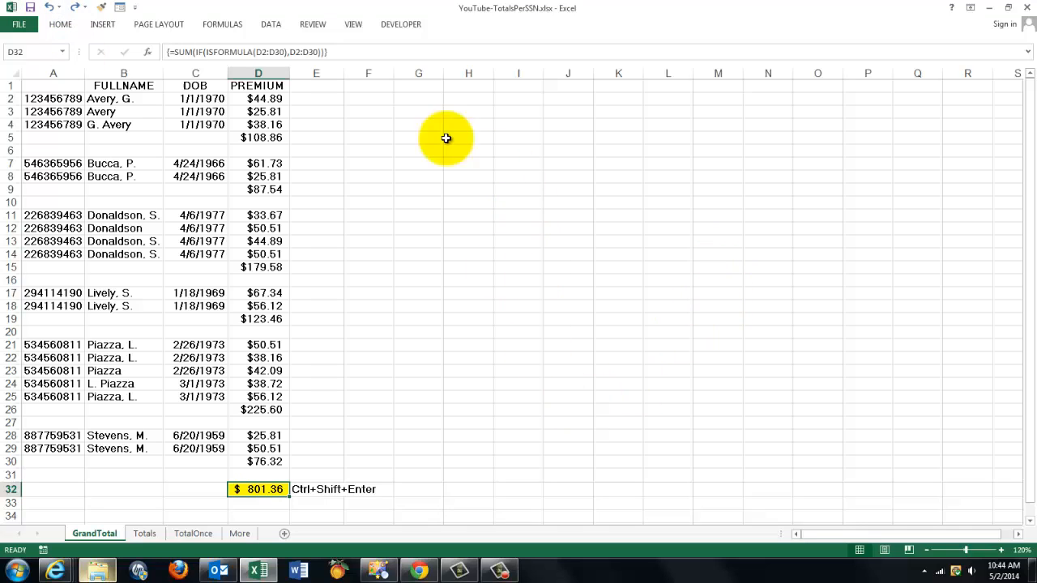
pyautogui.moveTo(262, 219)
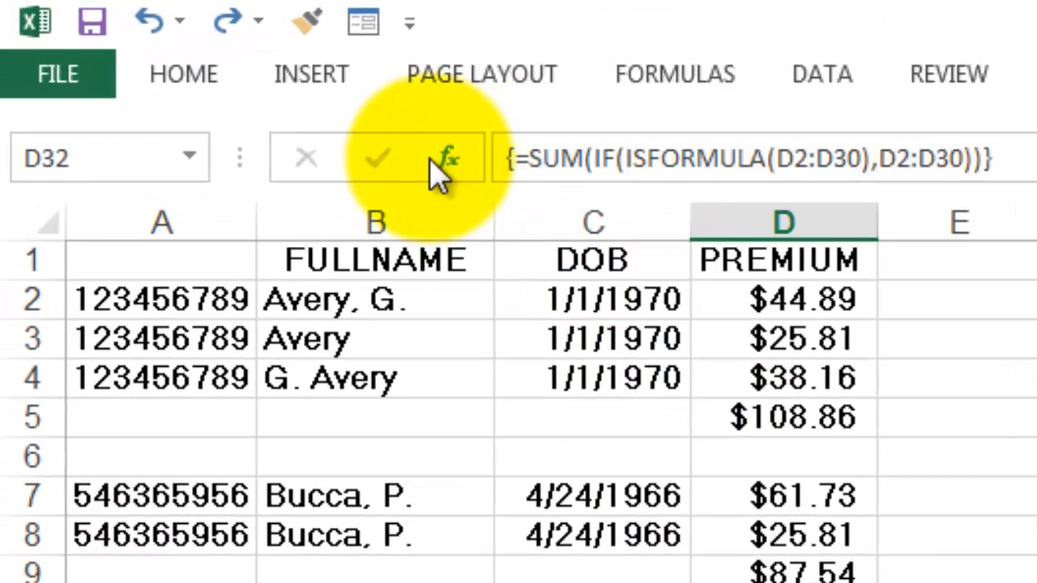
pyautogui.moveTo(448, 158)
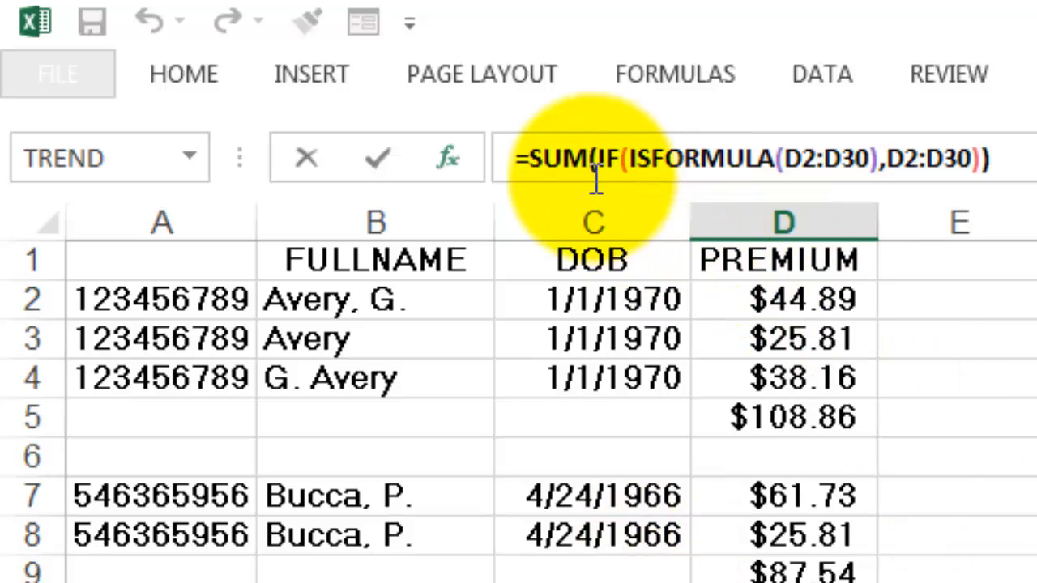
# Reopen the SUM(IF(ISFORMULA(D2:D30),D2:D30)) formula in the formula bar for editing.
pyautogui.click(605, 159)
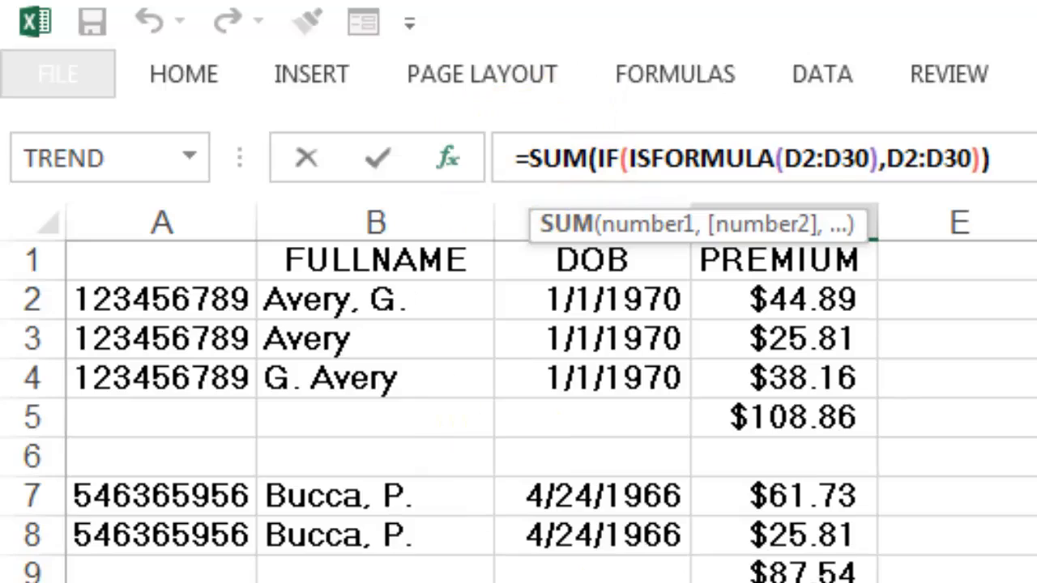
pyautogui.click(448, 157)
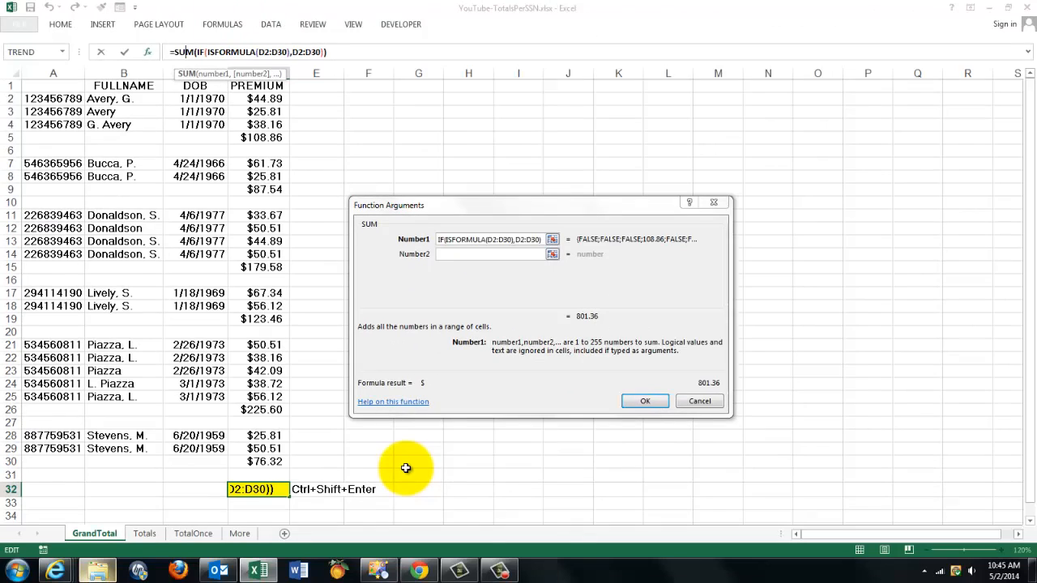
pyautogui.moveTo(307, 559)
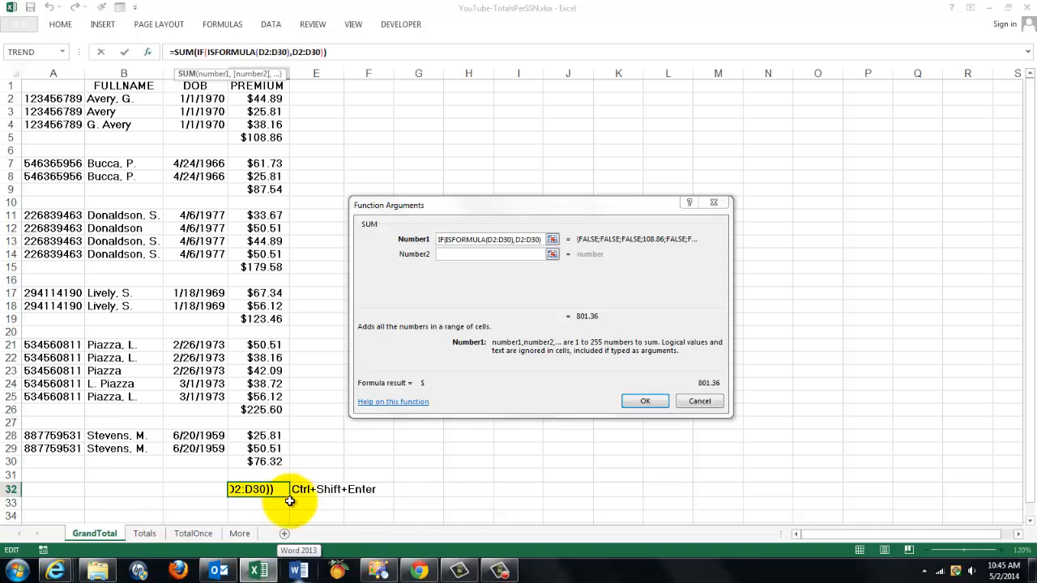
pyautogui.moveTo(772, 444)
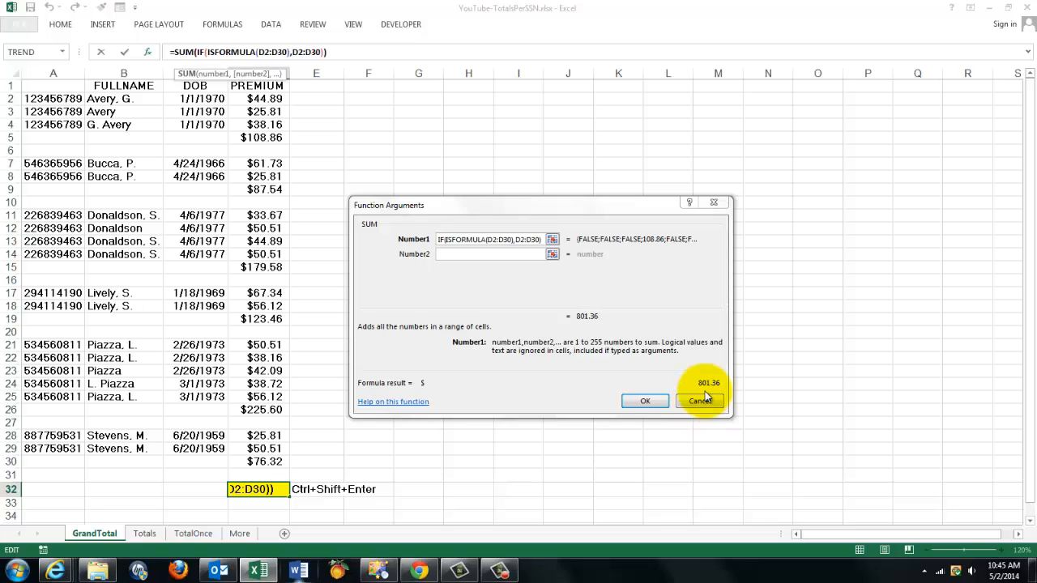
pyautogui.click(644, 400)
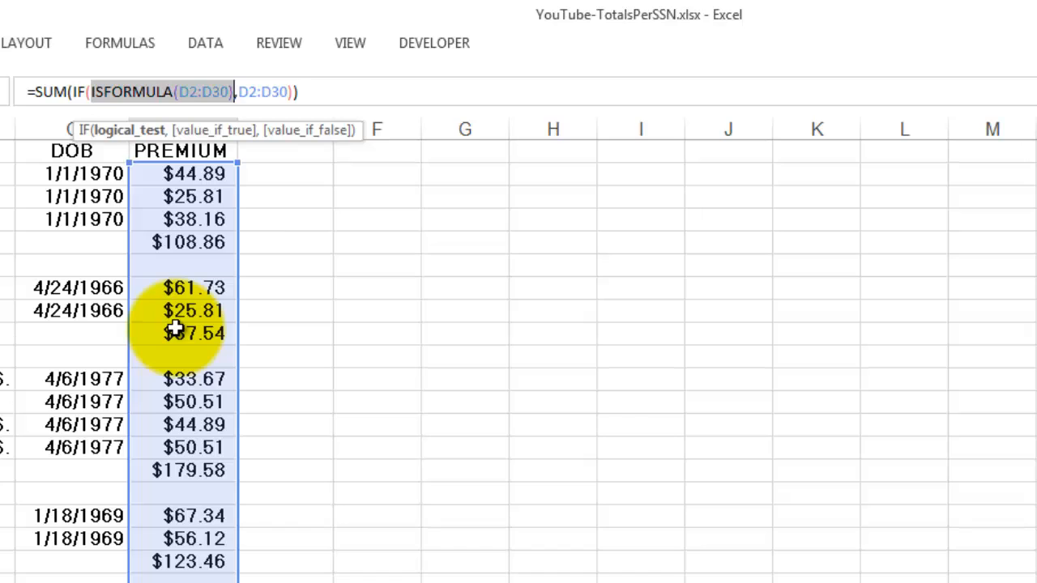
# Evaluate the ISFORMULA(D2:D30) part with F9 into a TRUE/FALSE array.
pyautogui.press('f9')
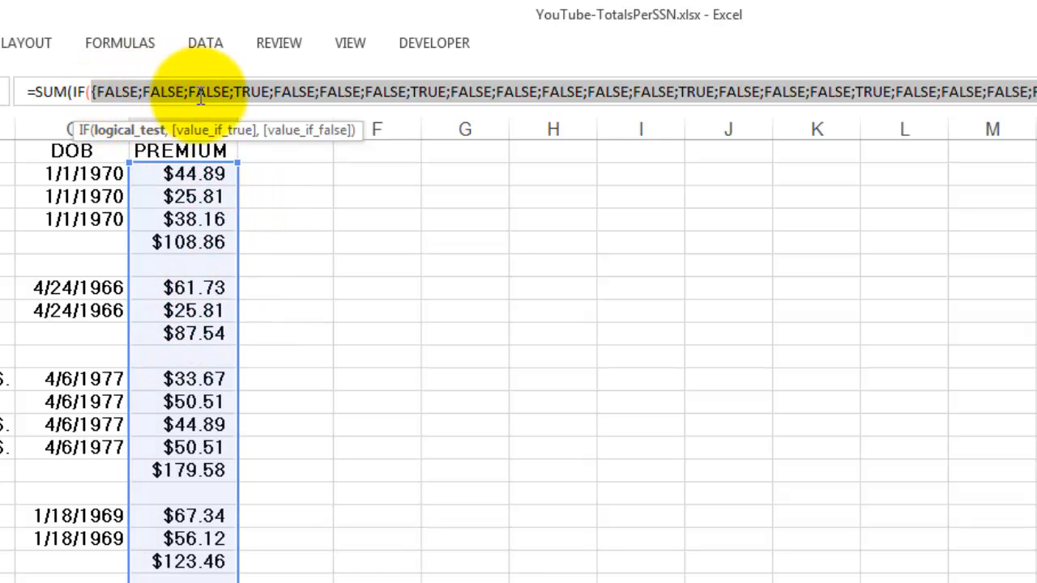
pyautogui.moveTo(154, 183)
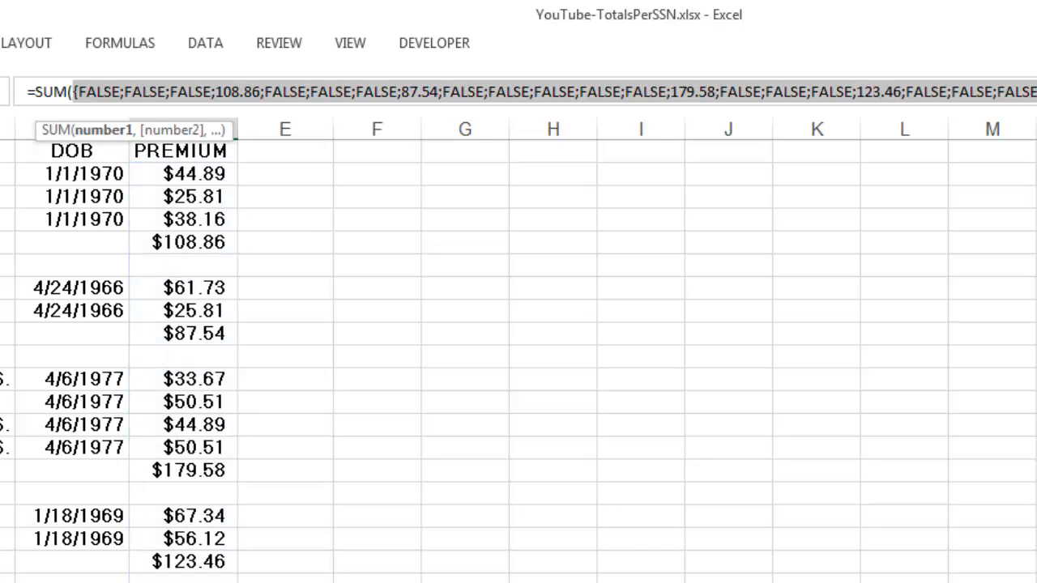
pyautogui.moveTo(251, 41)
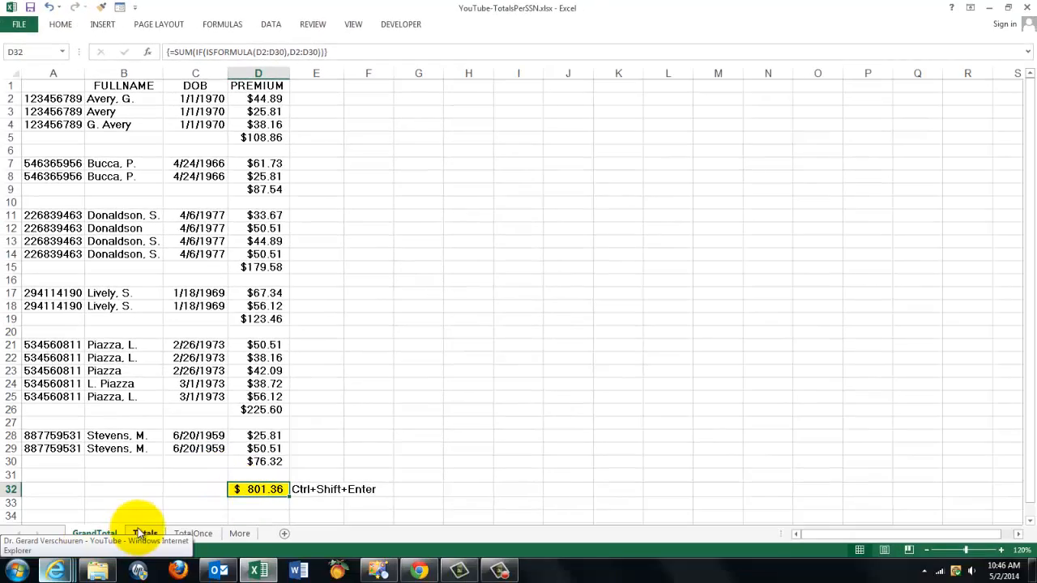
pyautogui.click(145, 533)
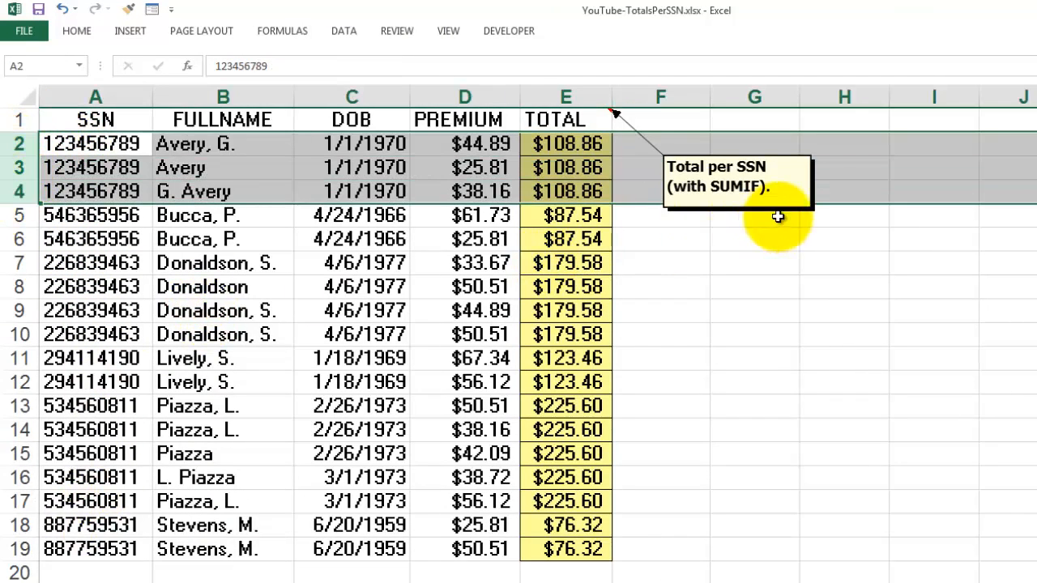
pyautogui.moveTo(514, 202)
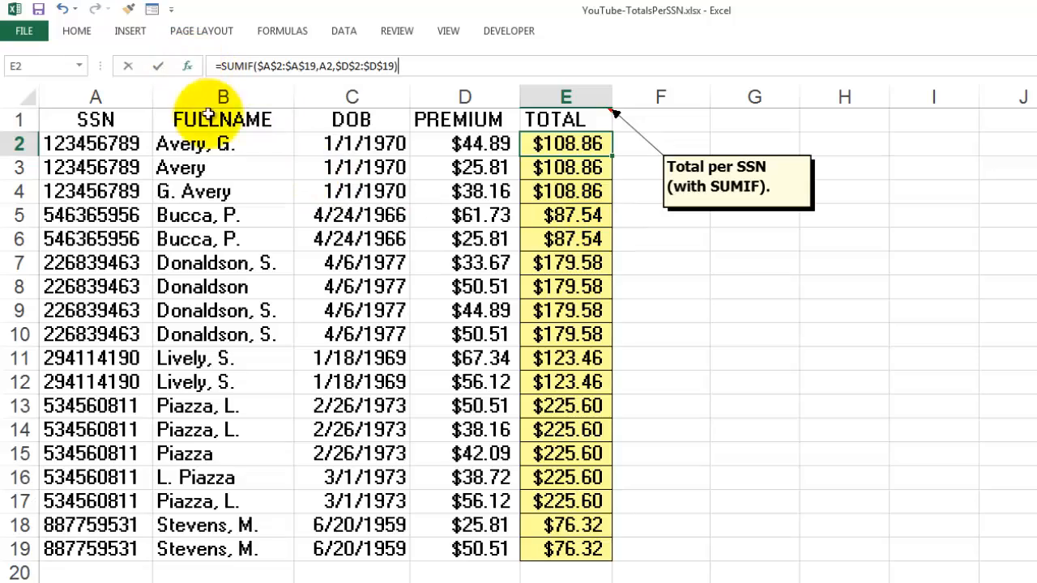
pyautogui.click(187, 65)
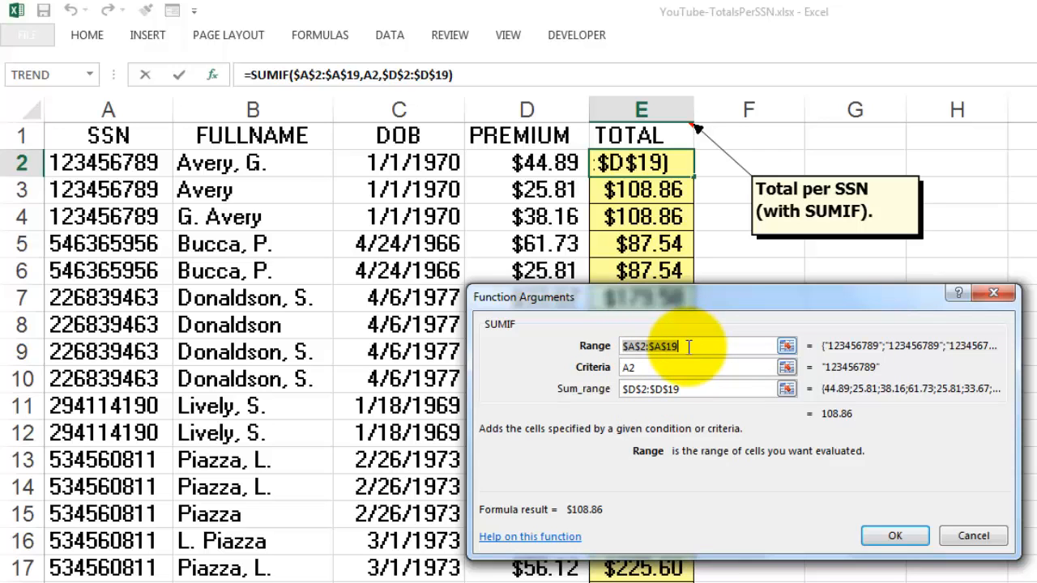
pyautogui.write('A2:A19')
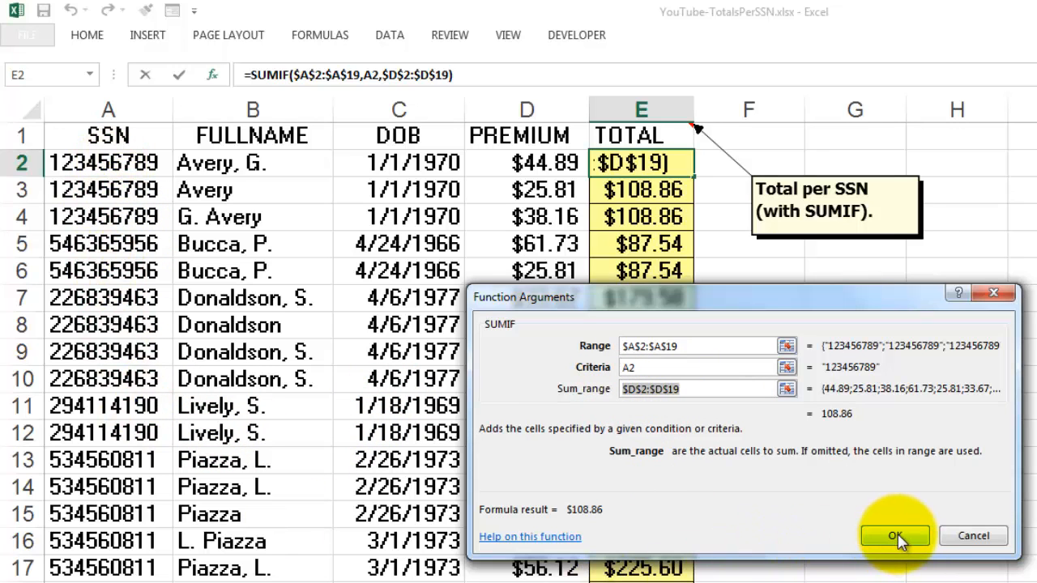
pyautogui.click(894, 535)
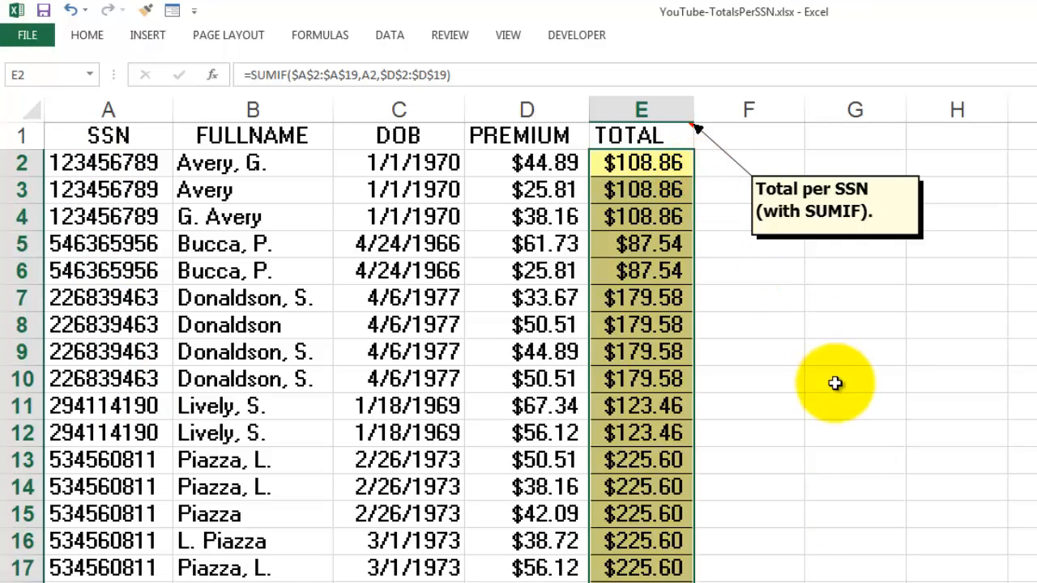
# Select E2 and review the TOTAL column with repeated totals faded.
pyautogui.click(640, 163)
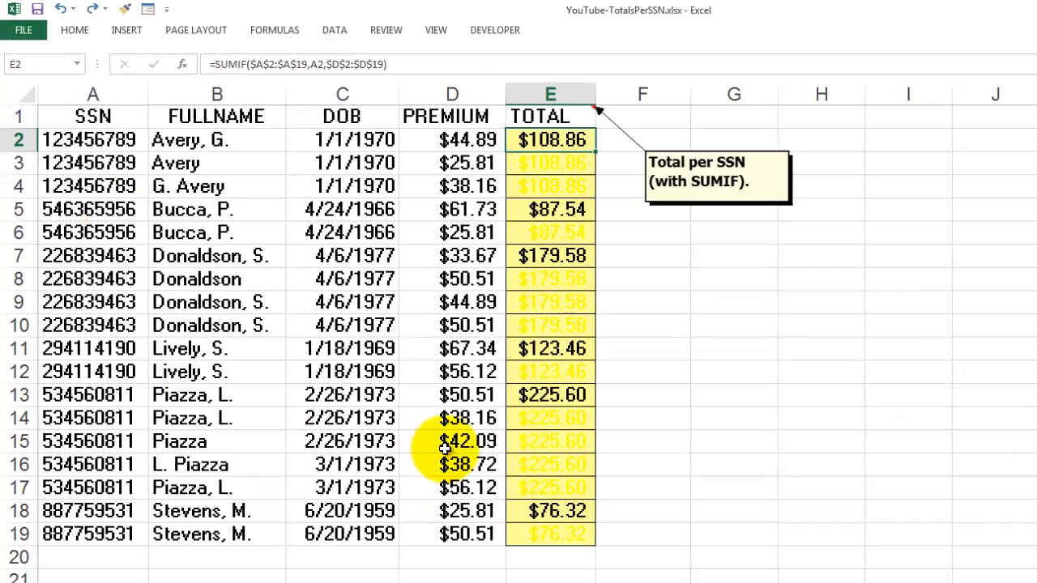
pyautogui.moveTo(556, 409)
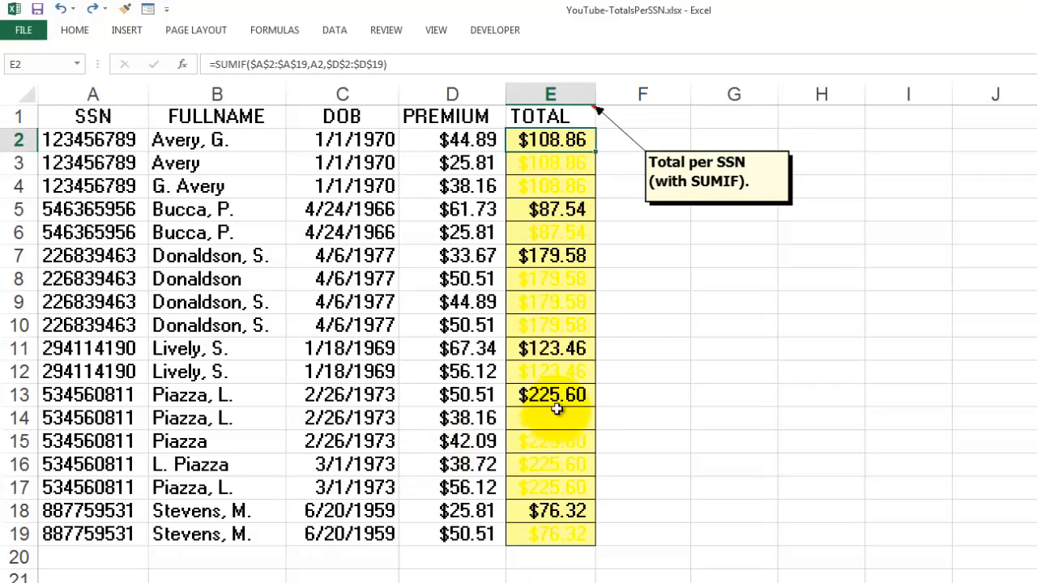
pyautogui.moveTo(541, 285)
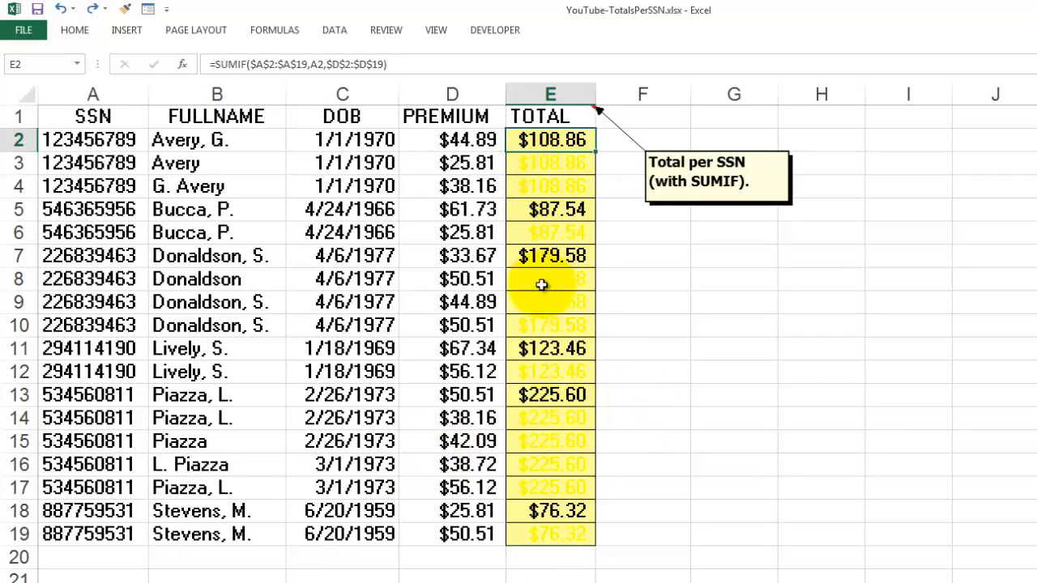
pyautogui.moveTo(541, 320)
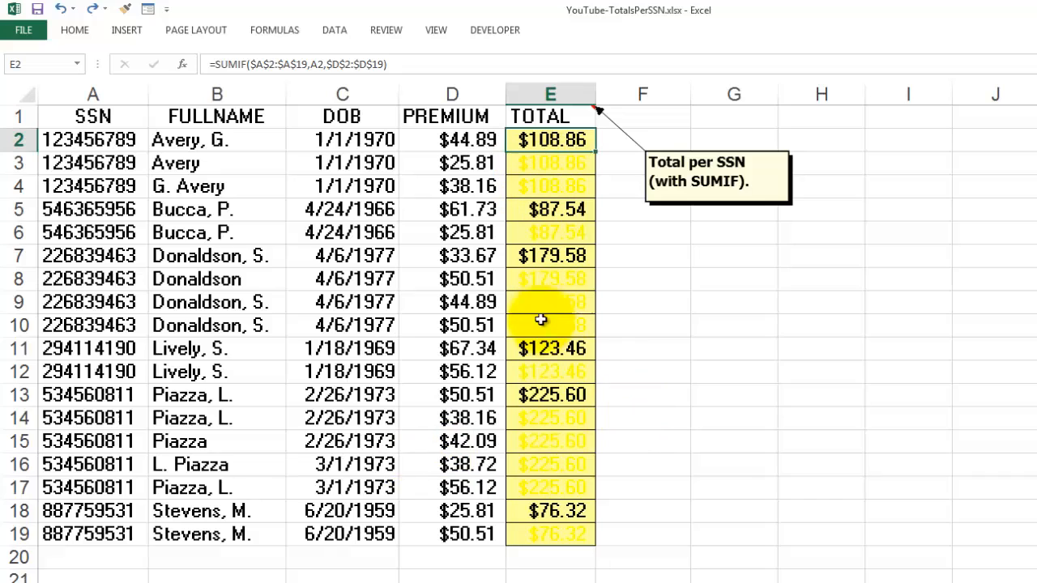
pyautogui.moveTo(521, 284)
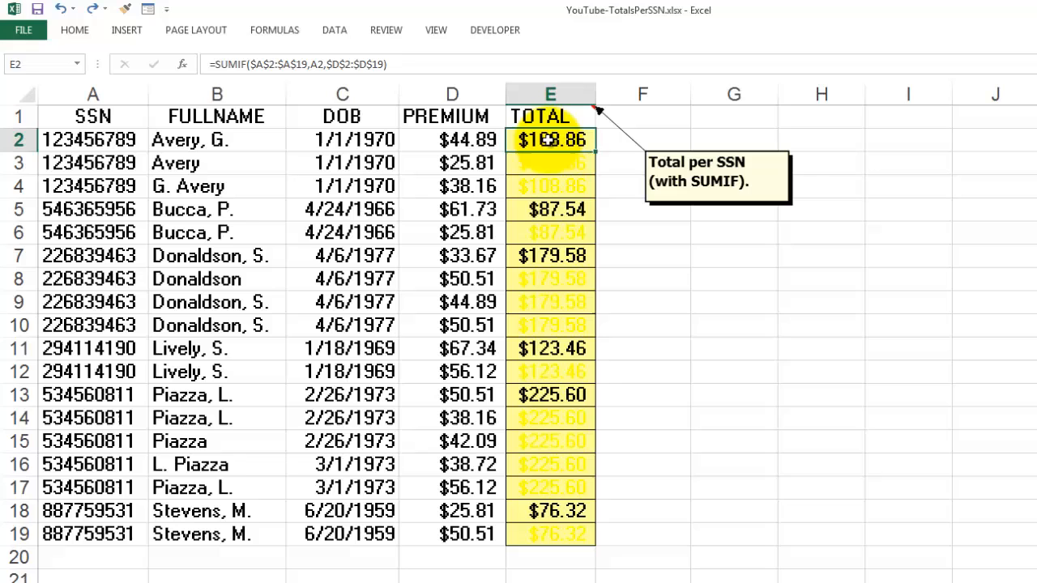
pyautogui.moveTo(551, 139); pyautogui.dragTo(567, 535)
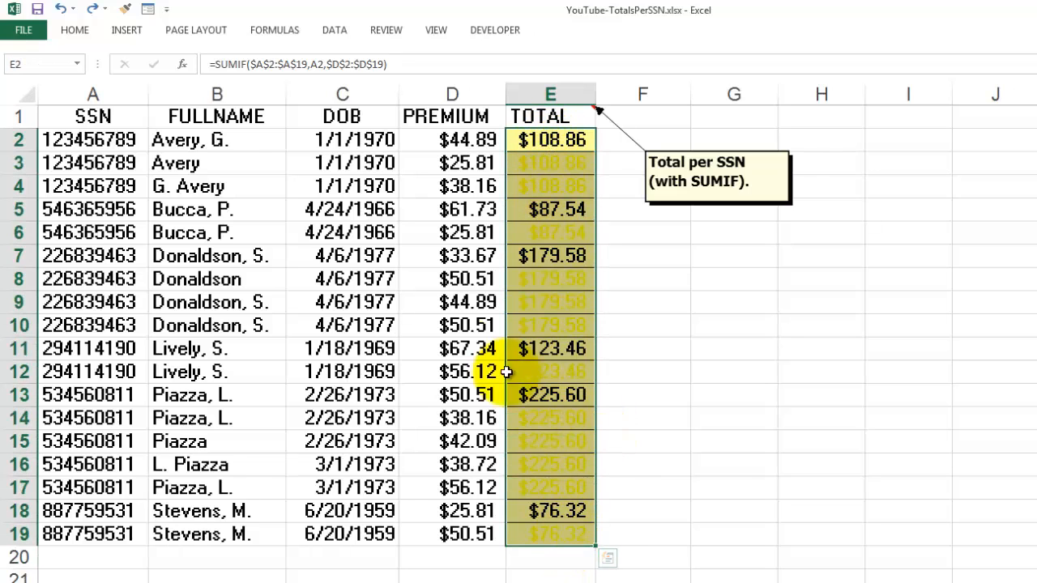
pyautogui.click(75, 30)
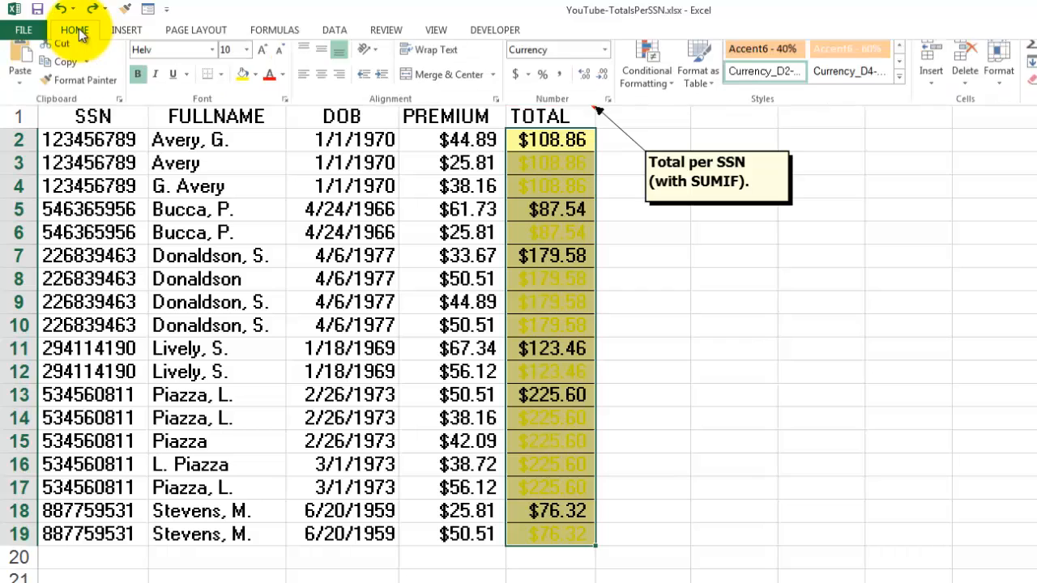
pyautogui.click(646, 68)
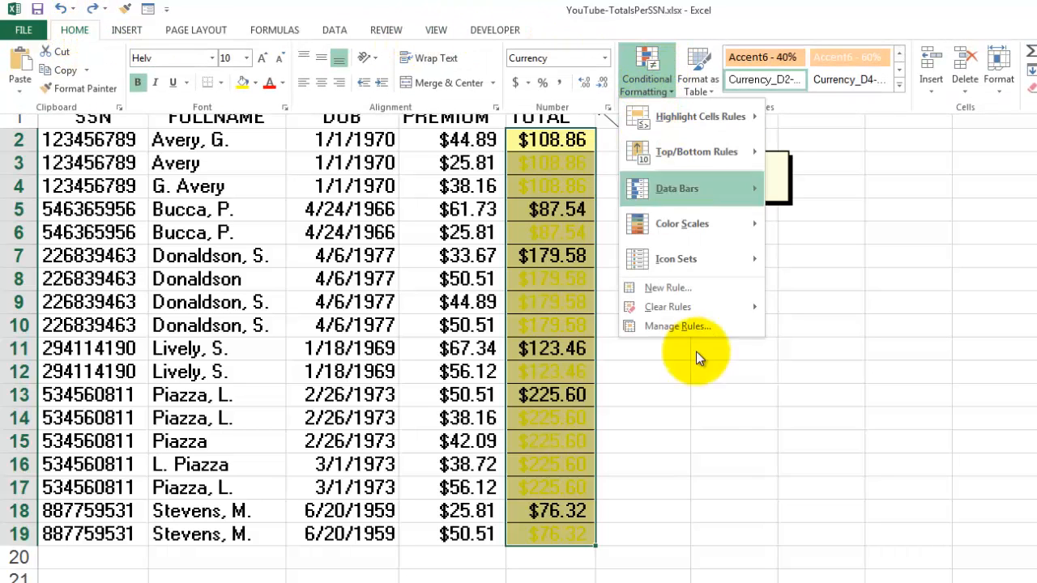
pyautogui.moveTo(684, 332)
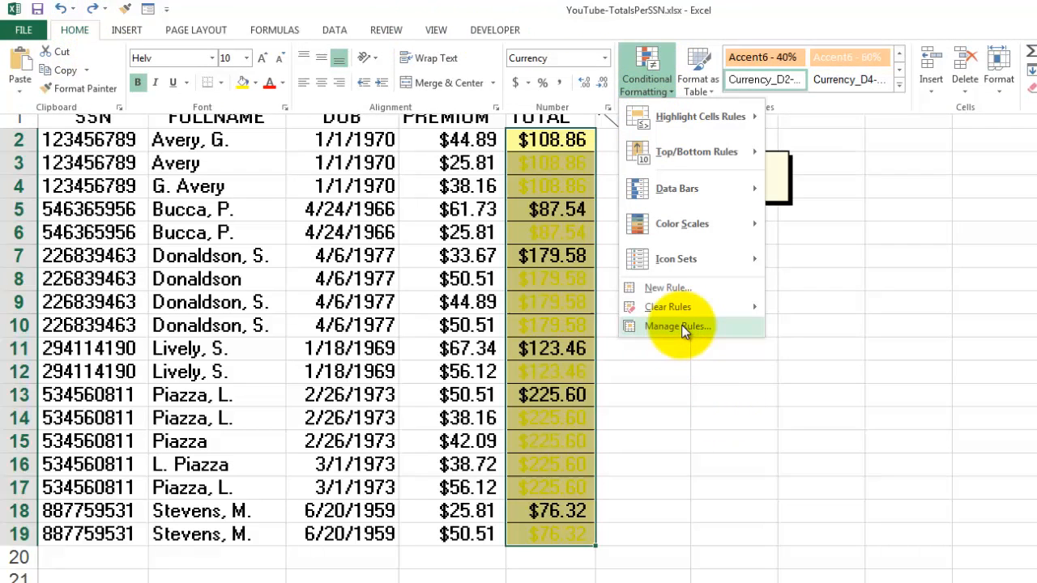
pyautogui.moveTo(669, 348)
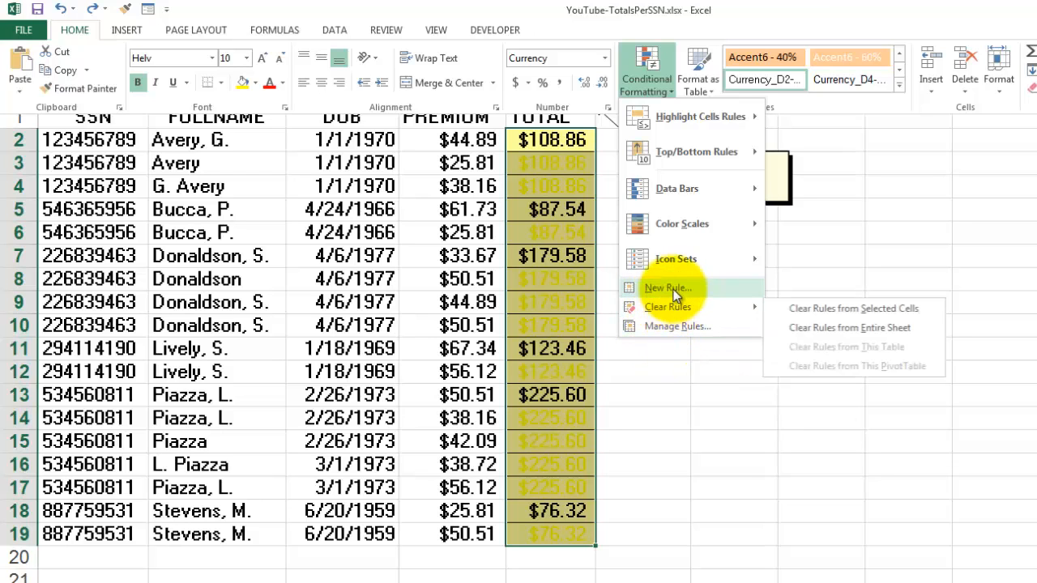
pyautogui.click(667, 288)
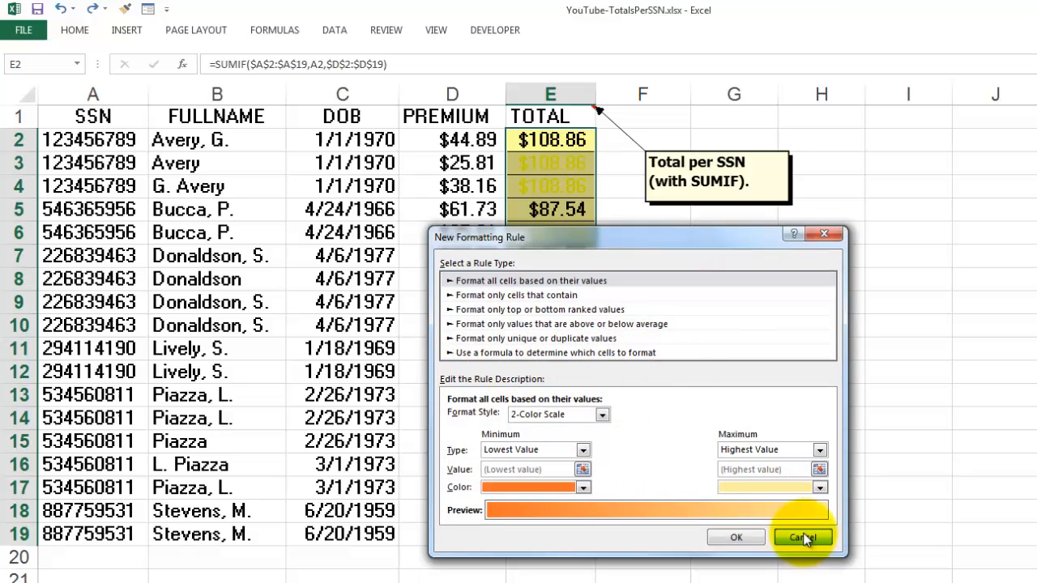
pyautogui.click(801, 537)
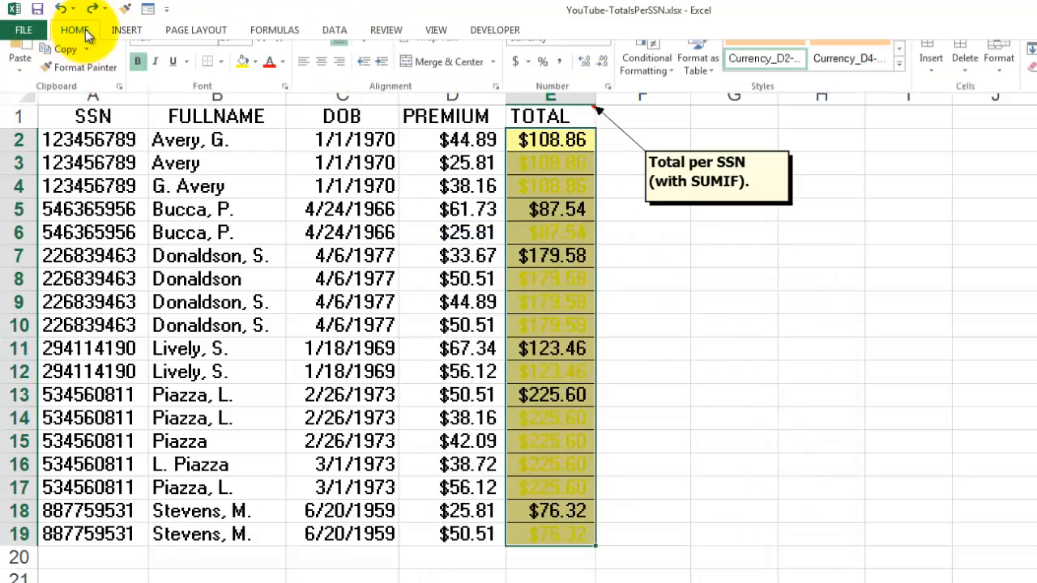
# Inspect the COUNTIF($E$2:E2,E2)<>1 rule in Manage Rules and keep it unchanged.
pyautogui.click(646, 68)
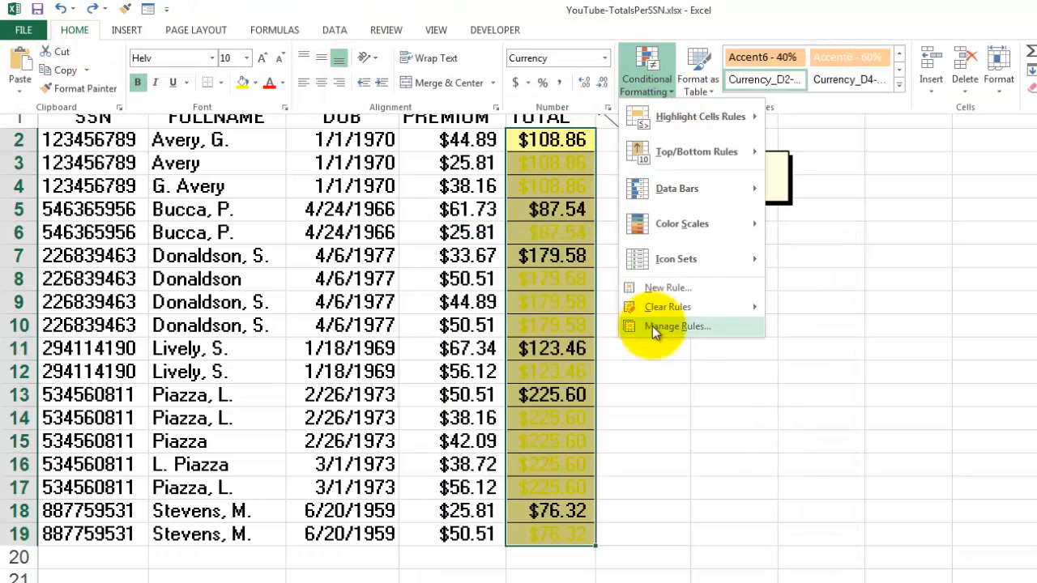
pyautogui.click(675, 325)
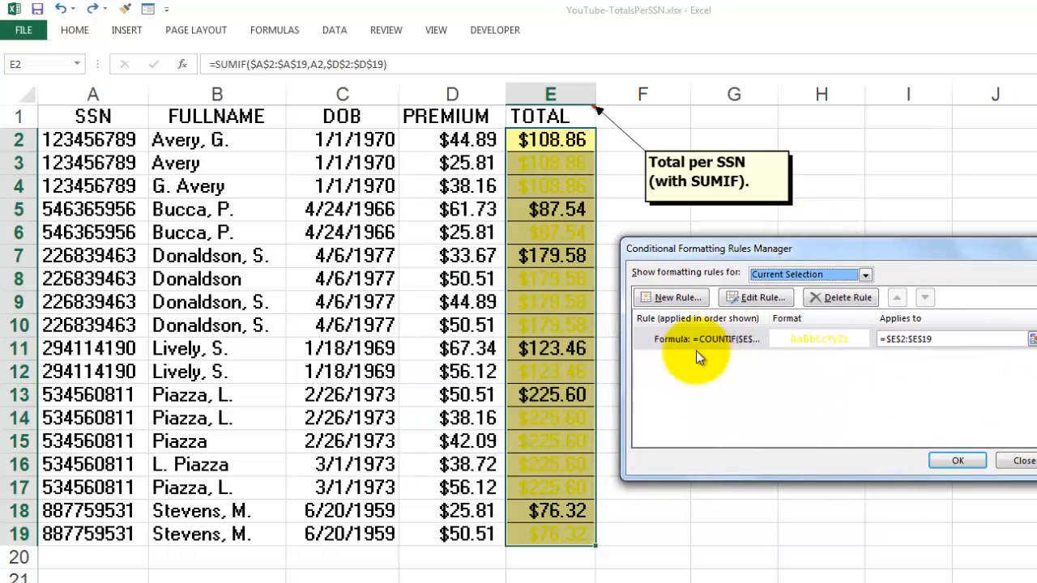
pyautogui.click(755, 298)
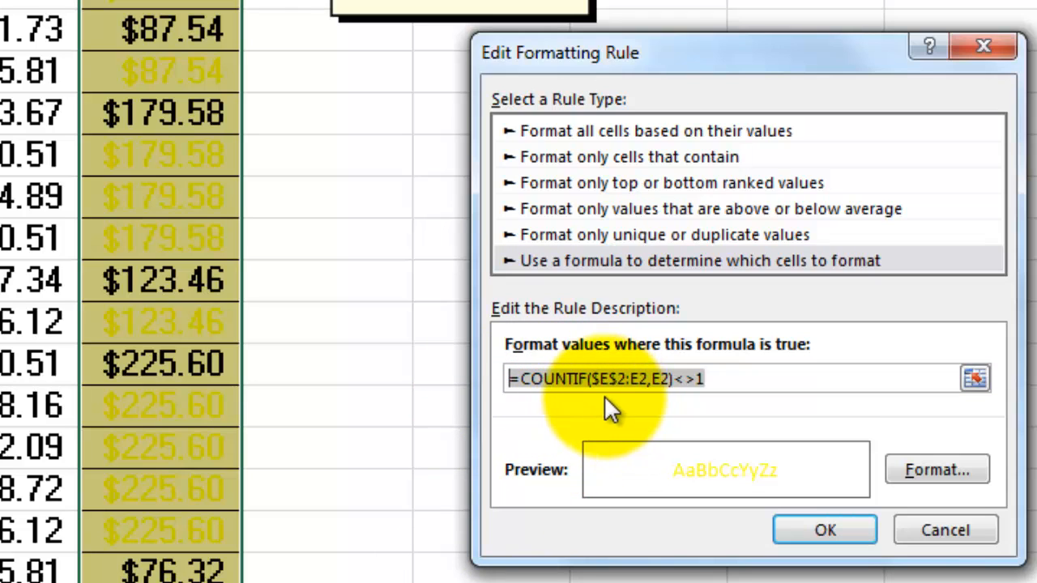
pyautogui.moveTo(664, 438)
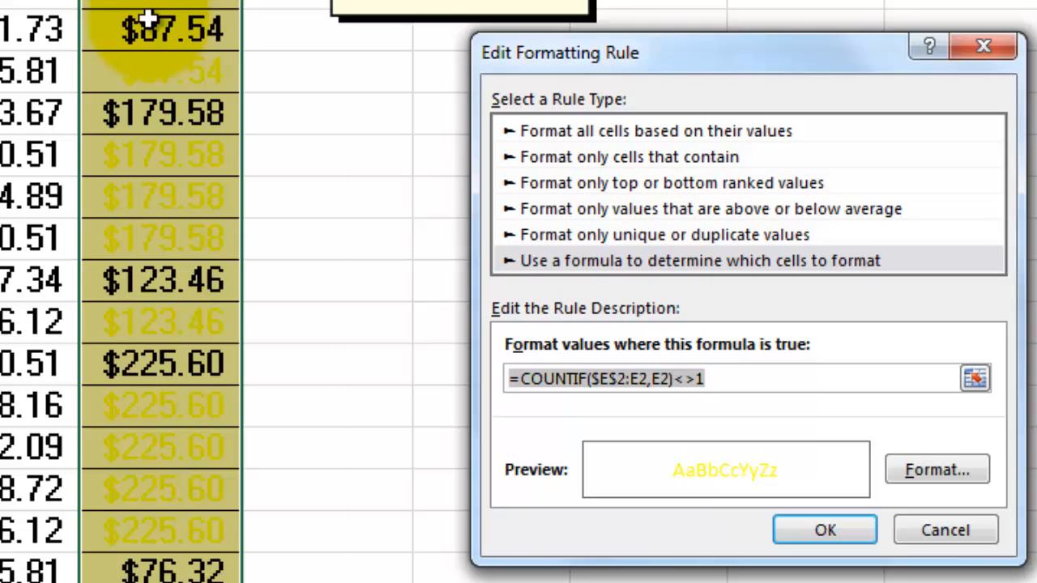
pyautogui.moveTo(176, 158)
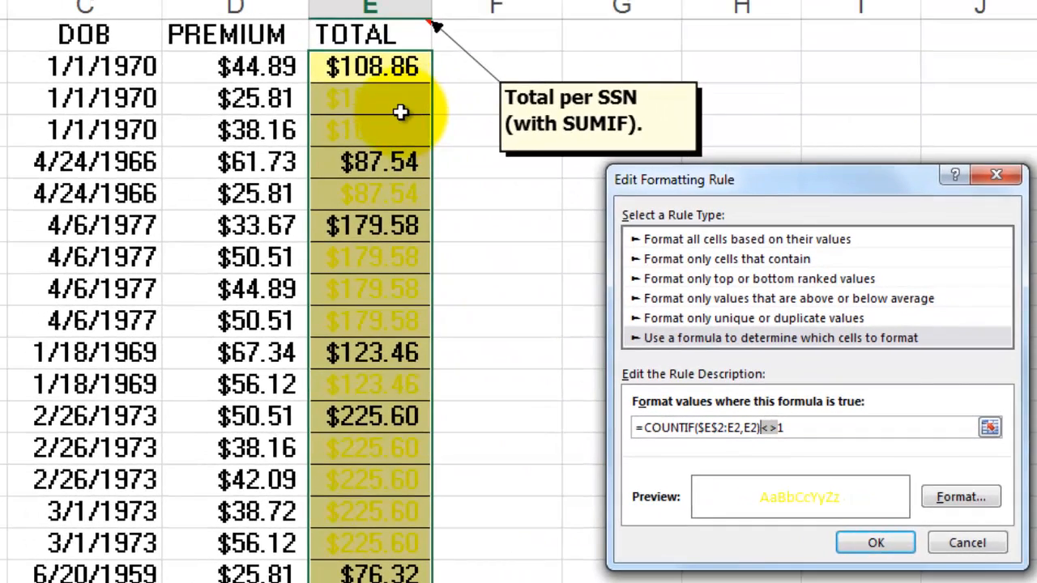
pyautogui.moveTo(387, 170)
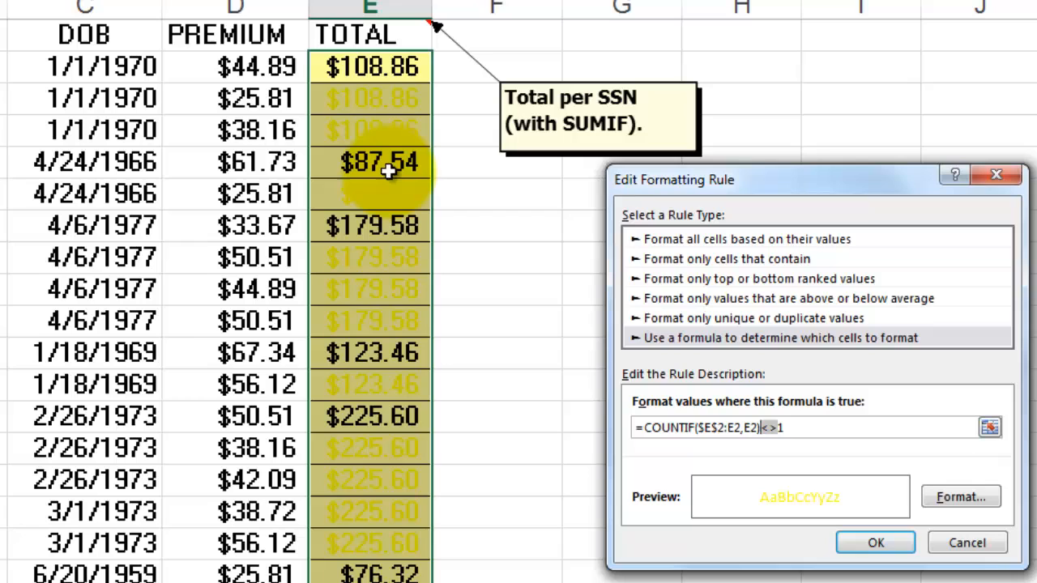
pyautogui.moveTo(385, 238)
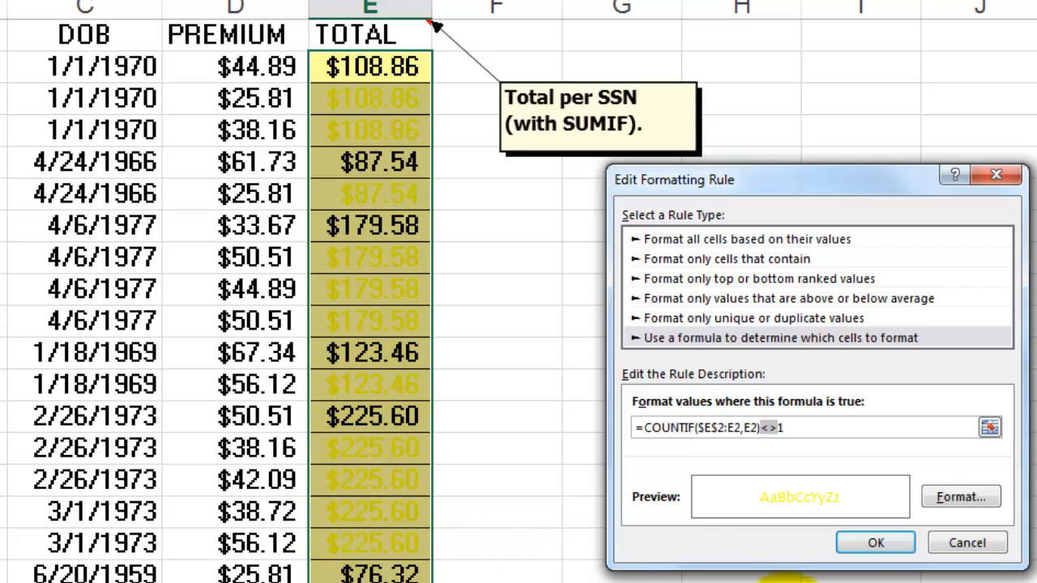
pyautogui.click(960, 496)
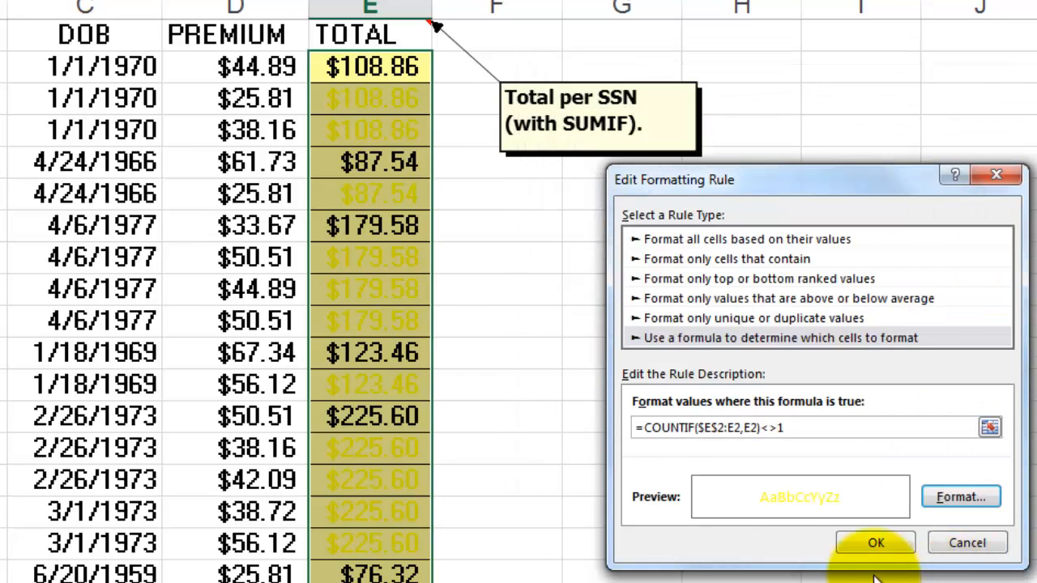
pyautogui.click(875, 542)
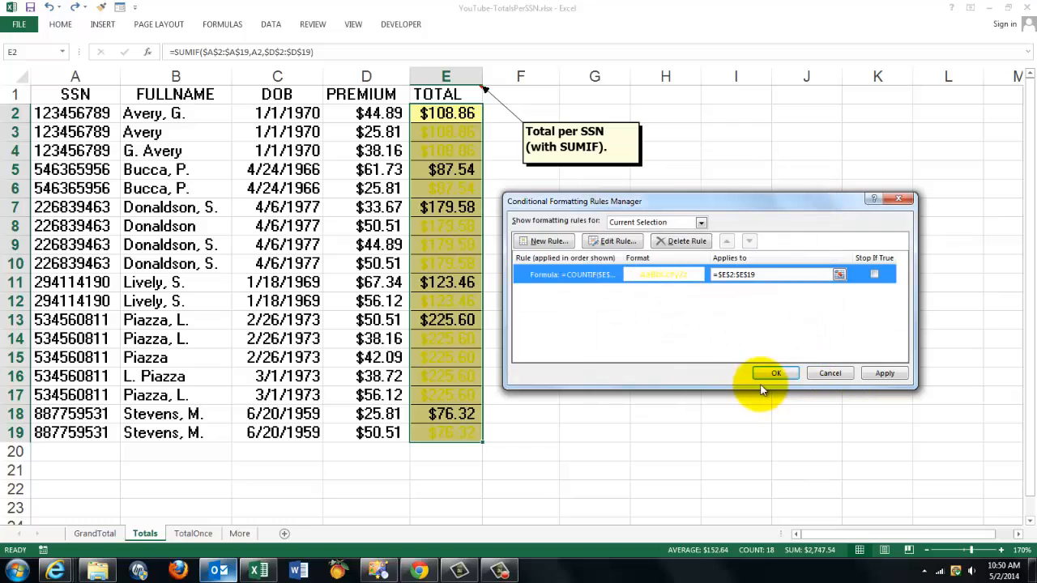
# Close the rules manager, delete Donaldson row 10 to test totals, then restore it.
pyautogui.click(775, 374)
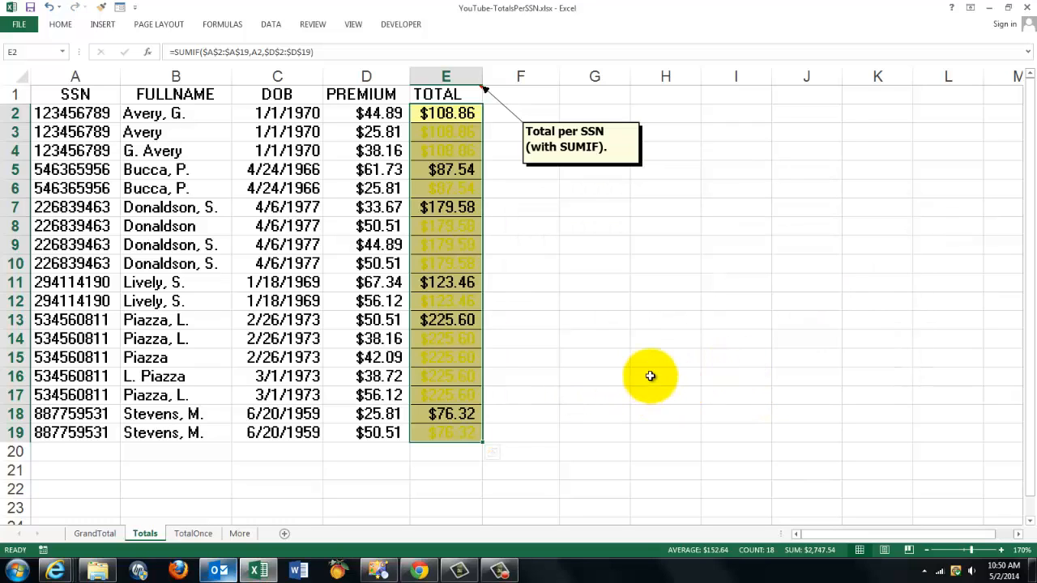
pyautogui.moveTo(349, 244)
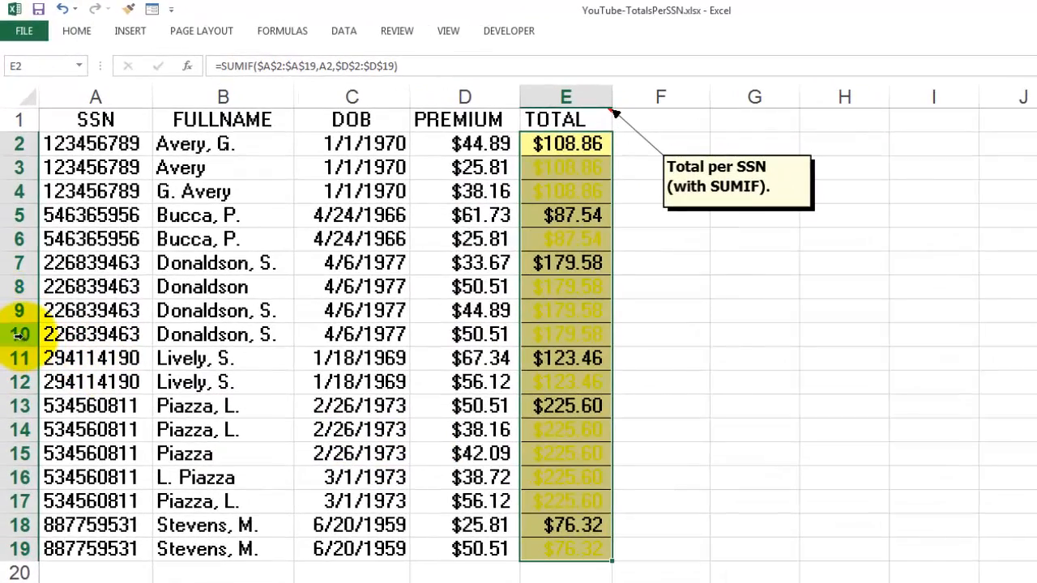
pyautogui.rightClick(20, 334)
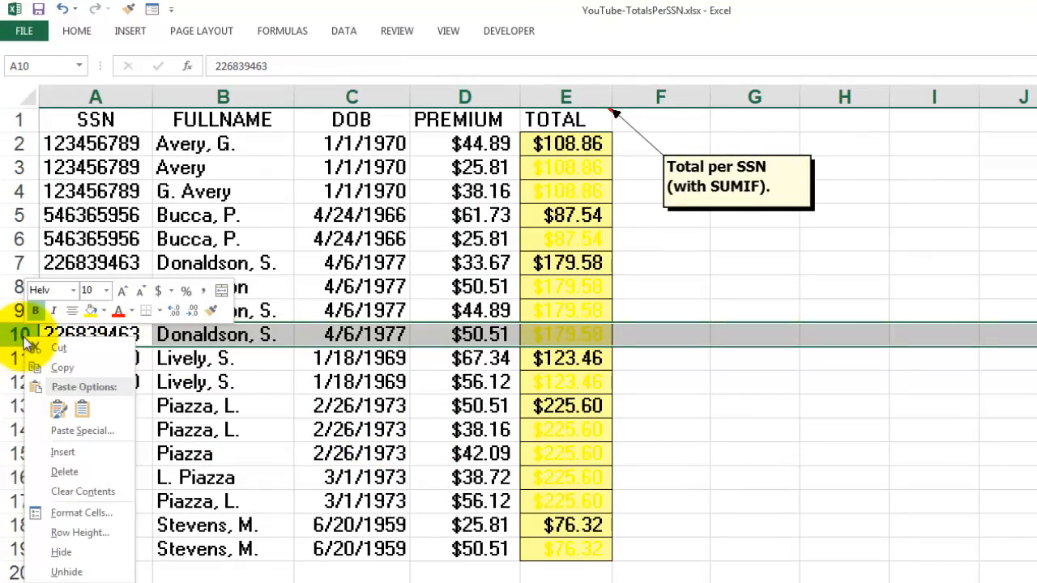
pyautogui.moveTo(64, 472)
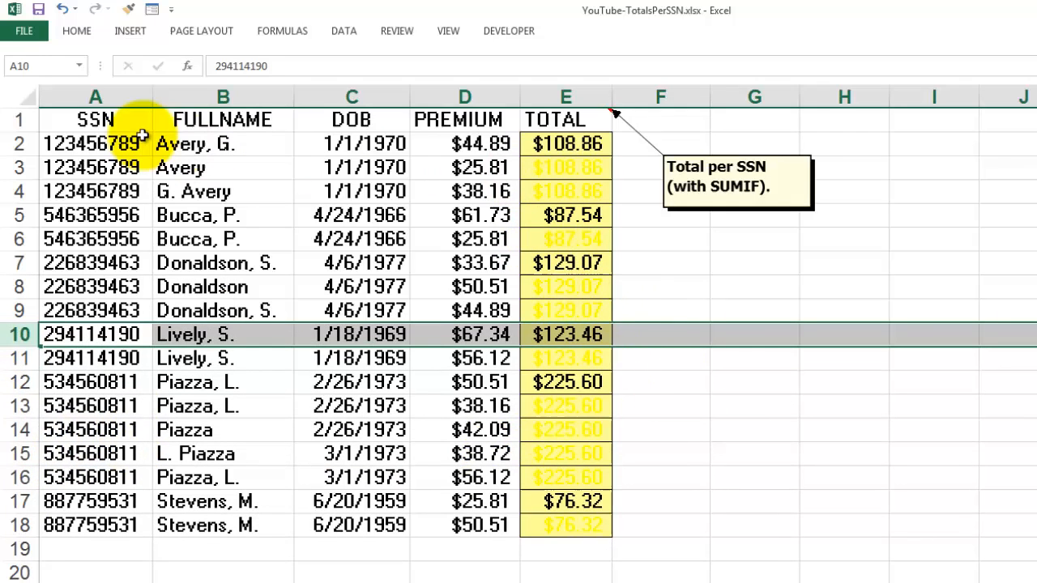
pyautogui.click(94, 143)
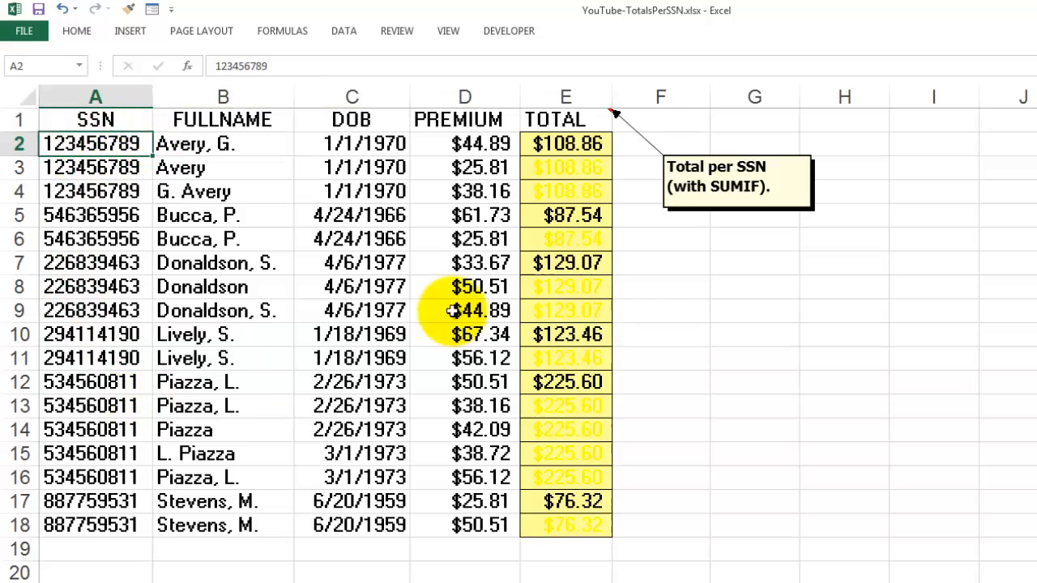
pyautogui.click(565, 263)
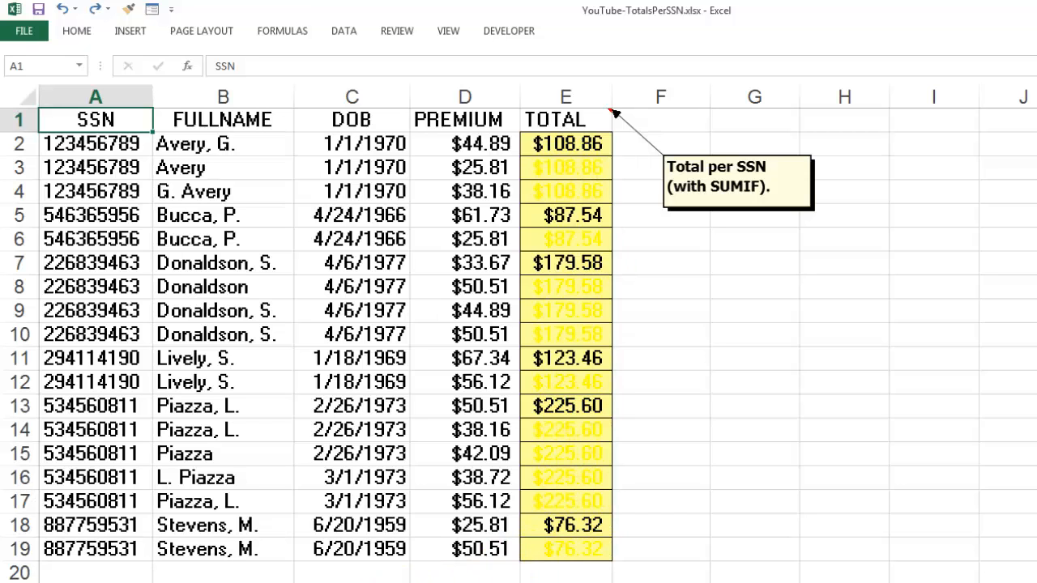
pyautogui.click(754, 144)
pyautogui.write('=COUNTIF($A$2:A2,A2)=1')
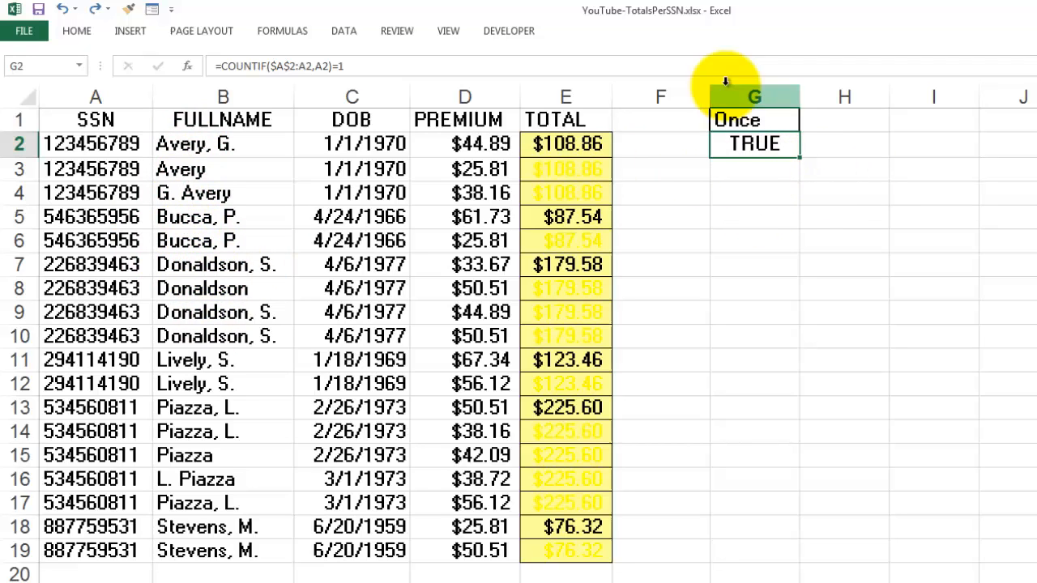
# Enter heading Once in G1 and =COUNTIF($A$2:A2,A2)=1 in G2, then review its references.
pyautogui.click(753, 143)
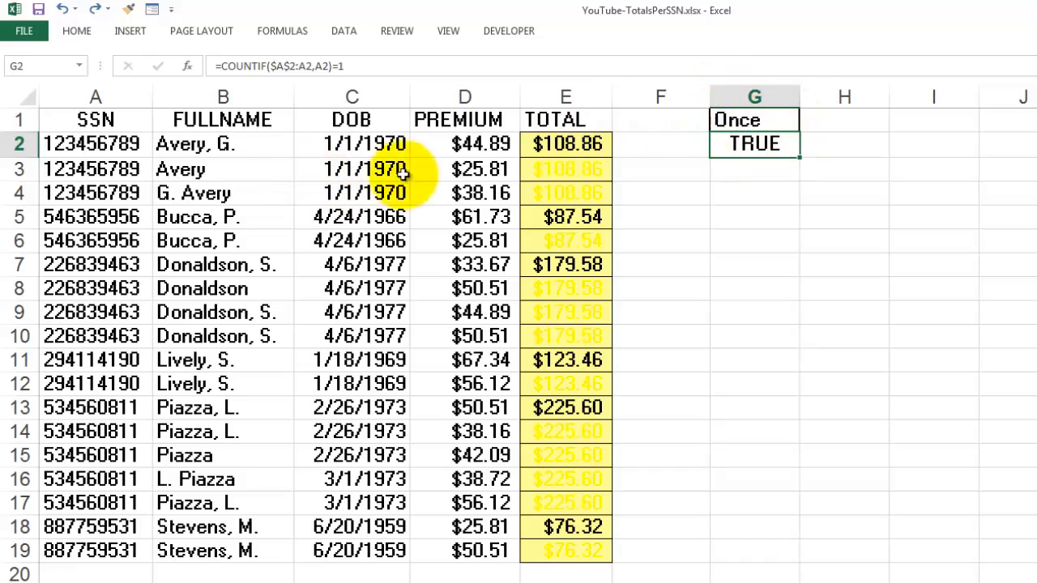
pyautogui.click(754, 119)
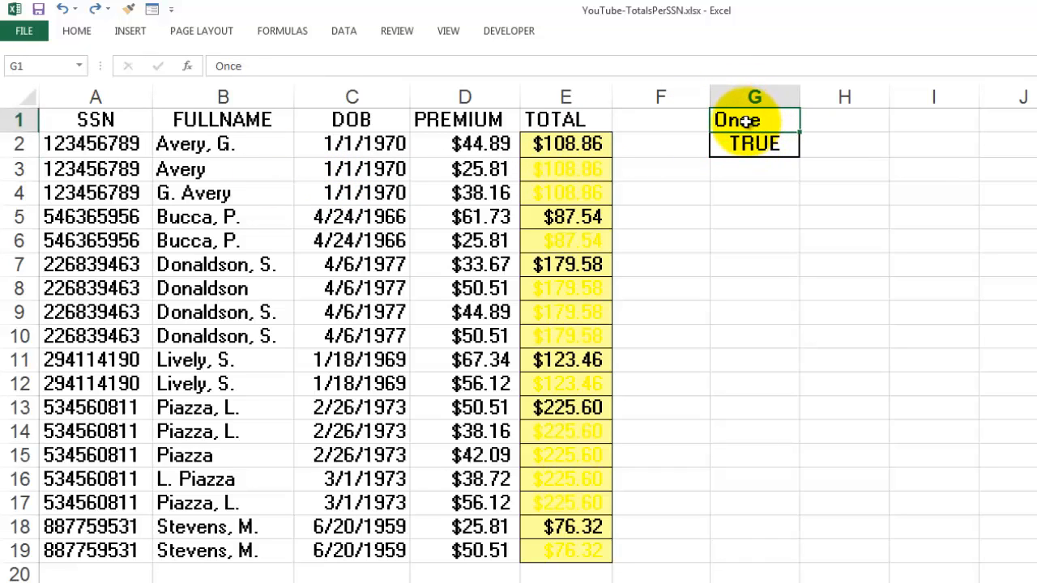
pyautogui.moveTo(58, 120)
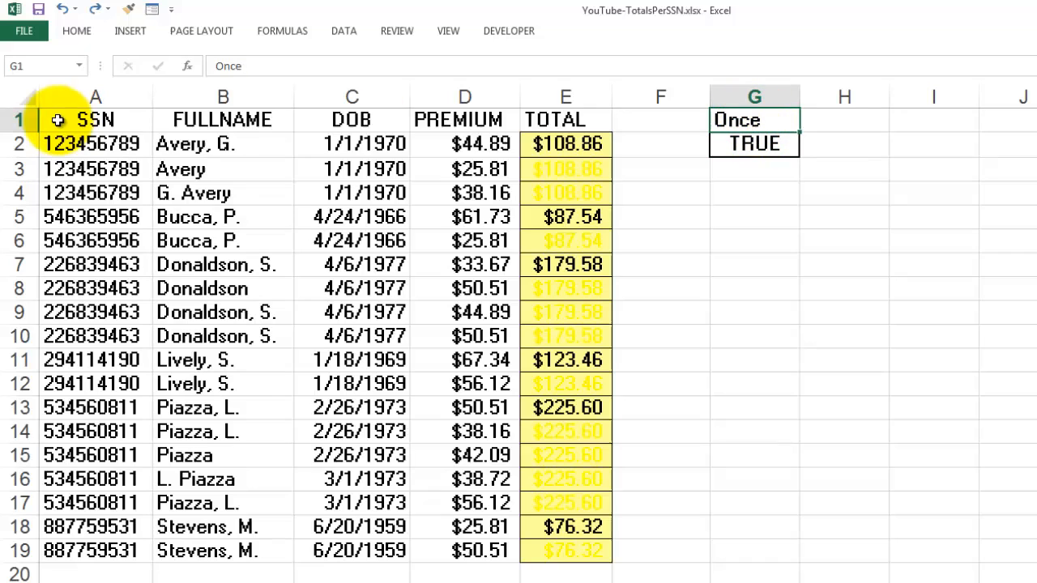
pyautogui.moveTo(352, 120)
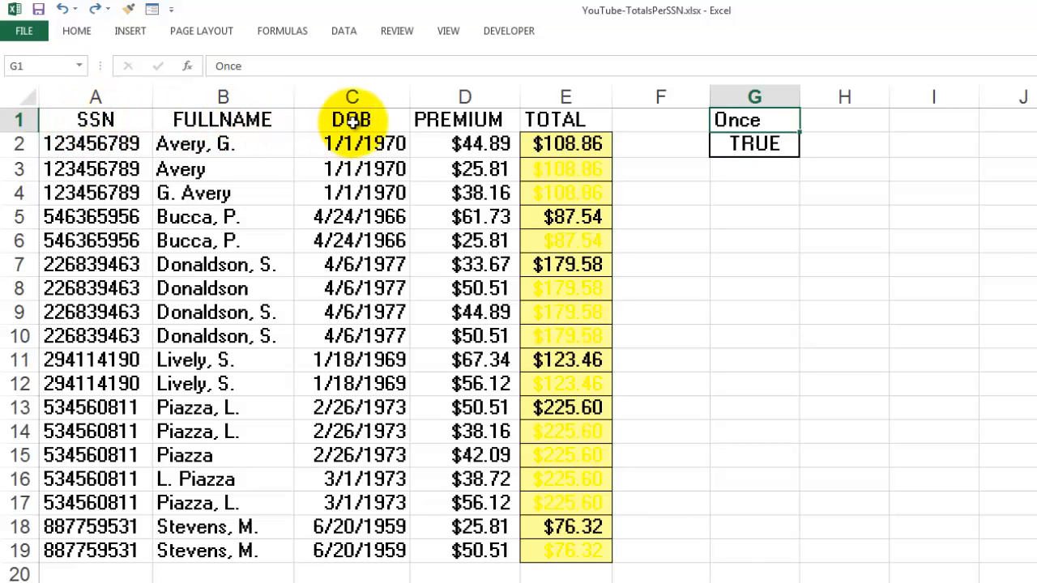
pyautogui.moveTo(203, 129)
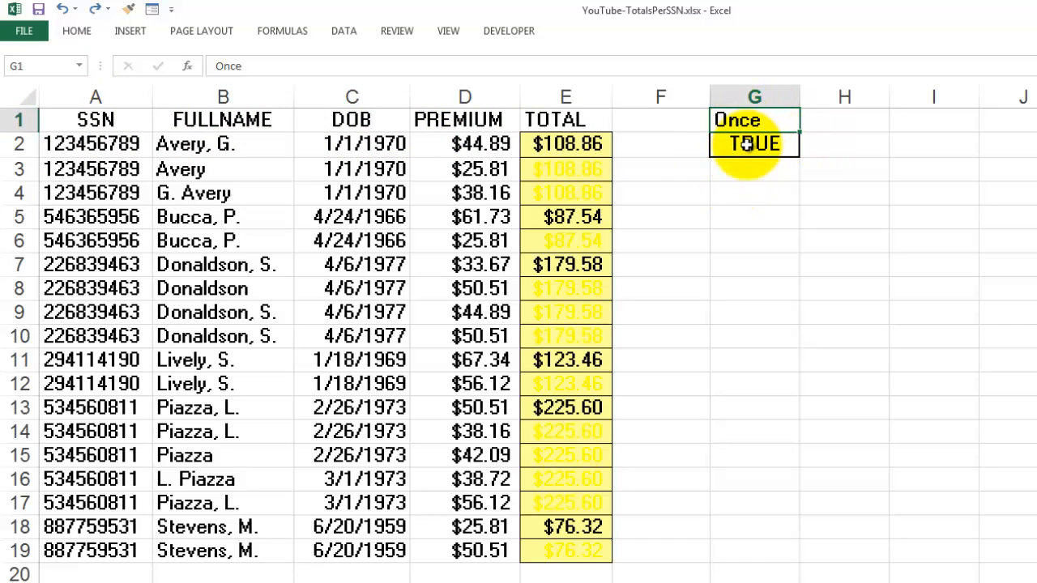
pyautogui.click(753, 143)
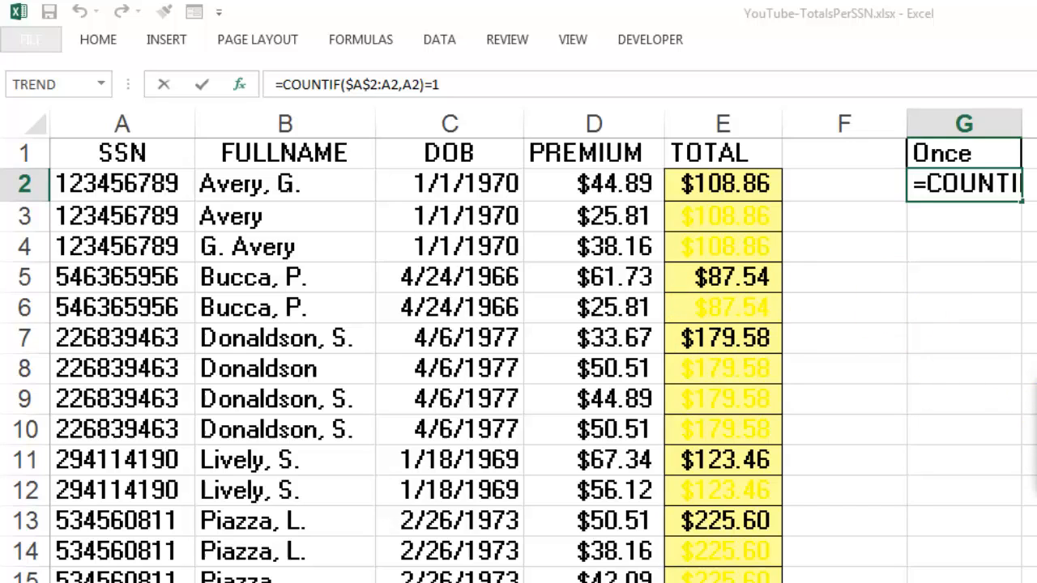
pyautogui.press('enter')
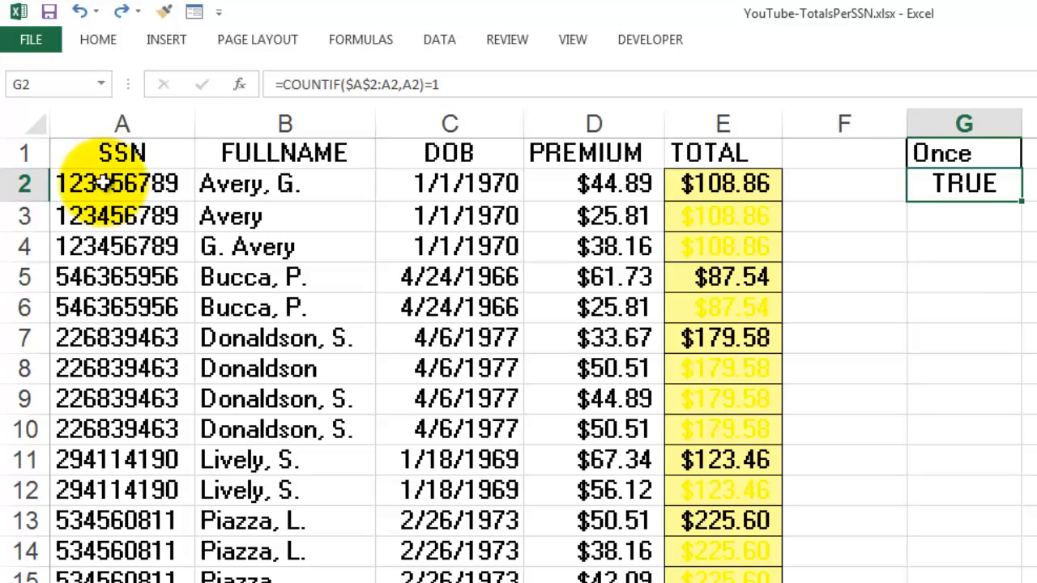
pyautogui.click(122, 184)
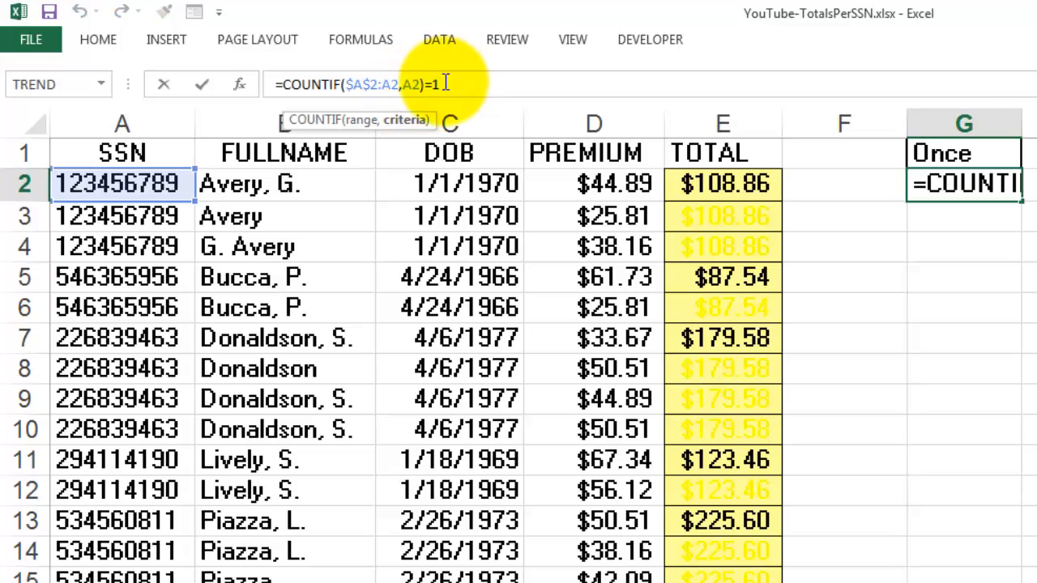
pyautogui.moveTo(397, 183)
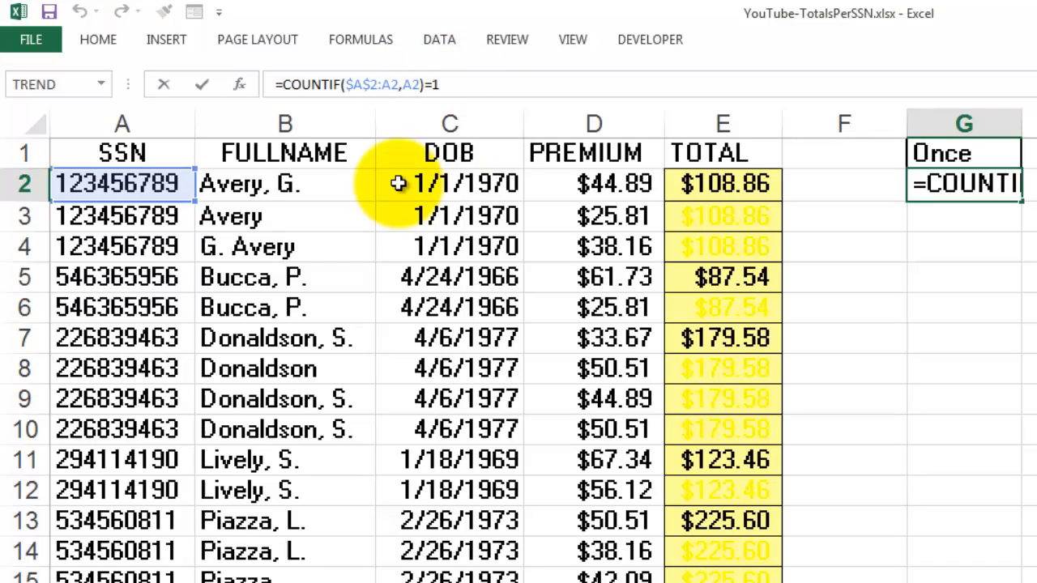
pyautogui.moveTo(332, 245)
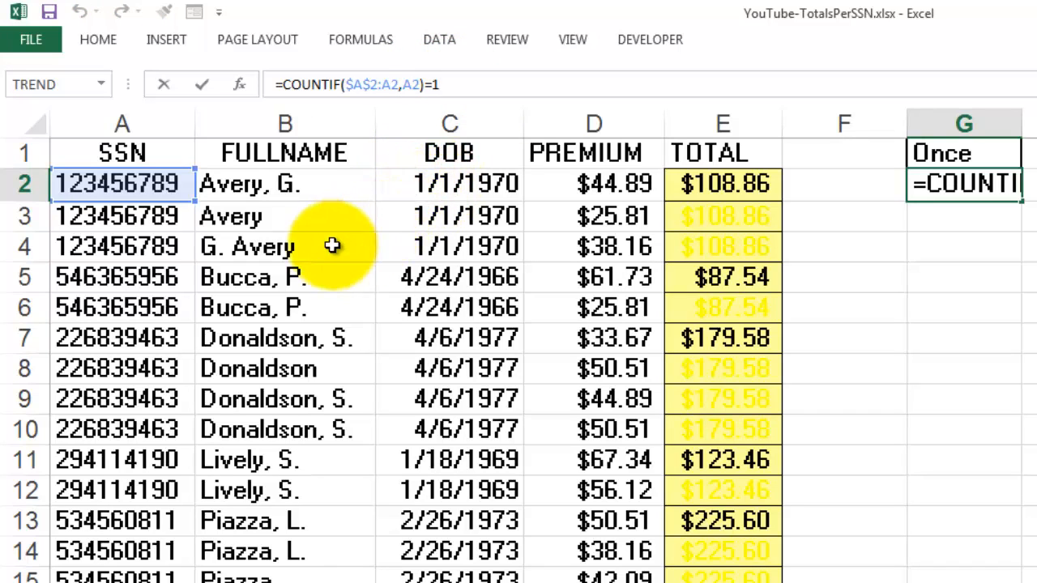
pyautogui.moveTo(405, 292)
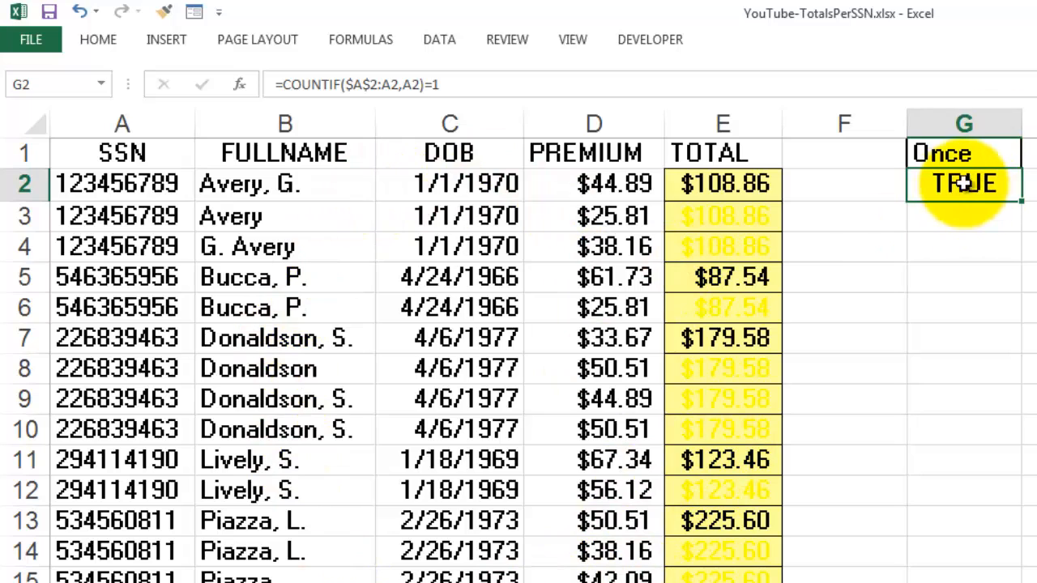
# Select a cell in the insurance table and bring up the Data tools.
pyautogui.click(284, 368)
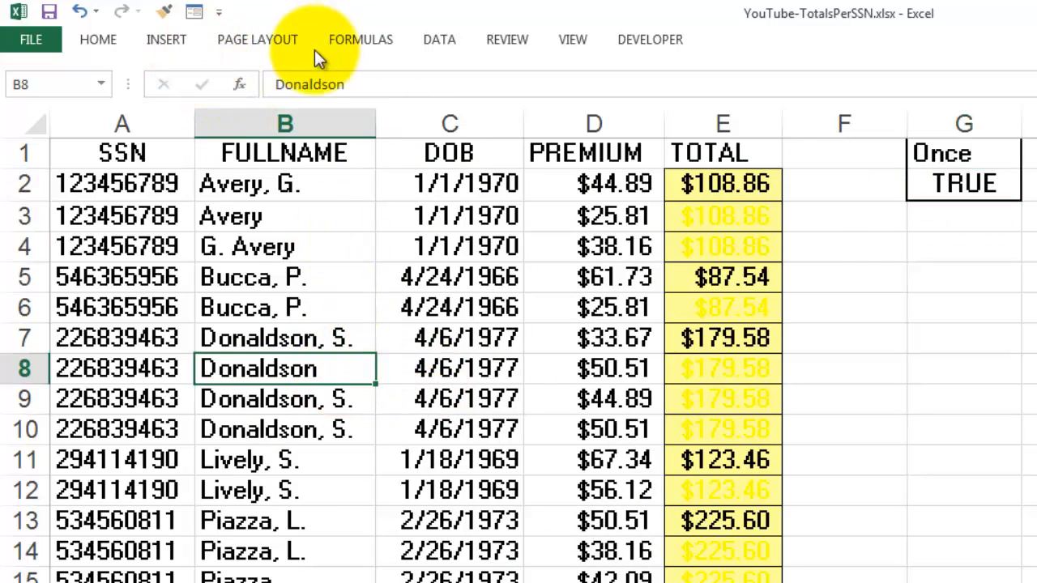
pyautogui.click(439, 38)
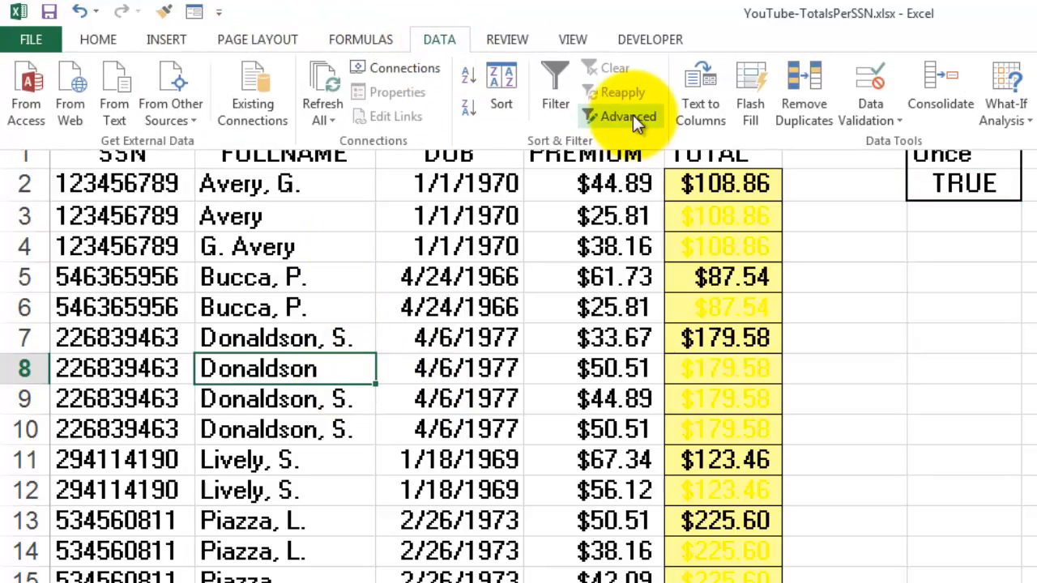
pyautogui.moveTo(628, 117)
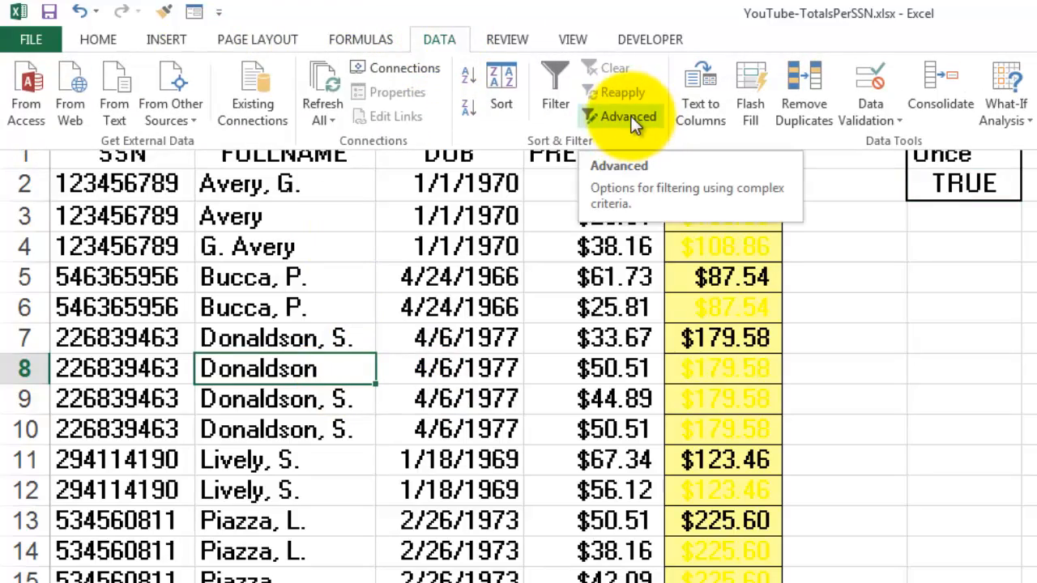
# Open Advanced Filter with list range $A$1:$E$19 and criteria range $G$1:$G$2.
pyautogui.click(626, 117)
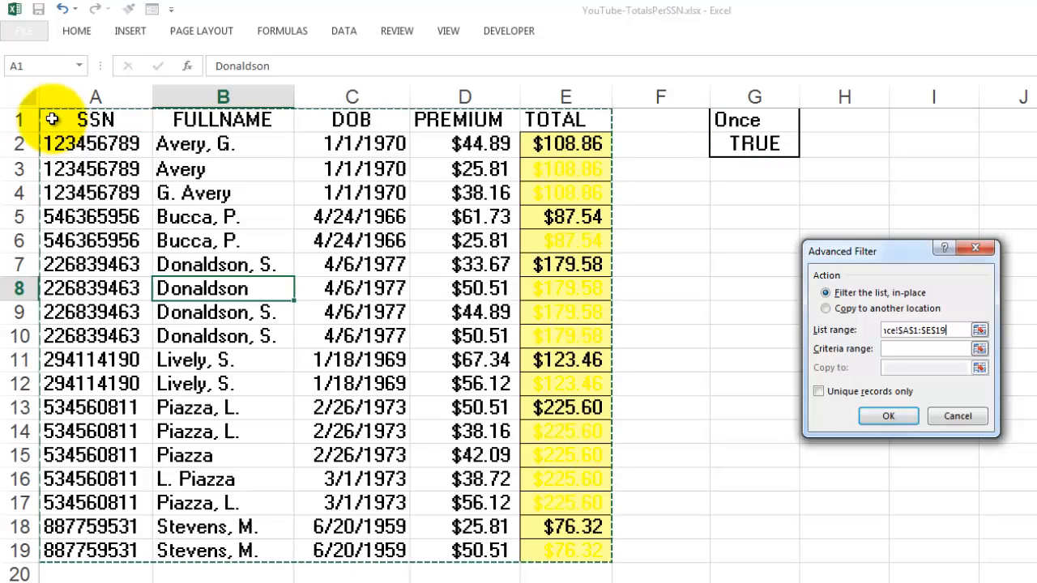
pyautogui.moveTo(761, 358)
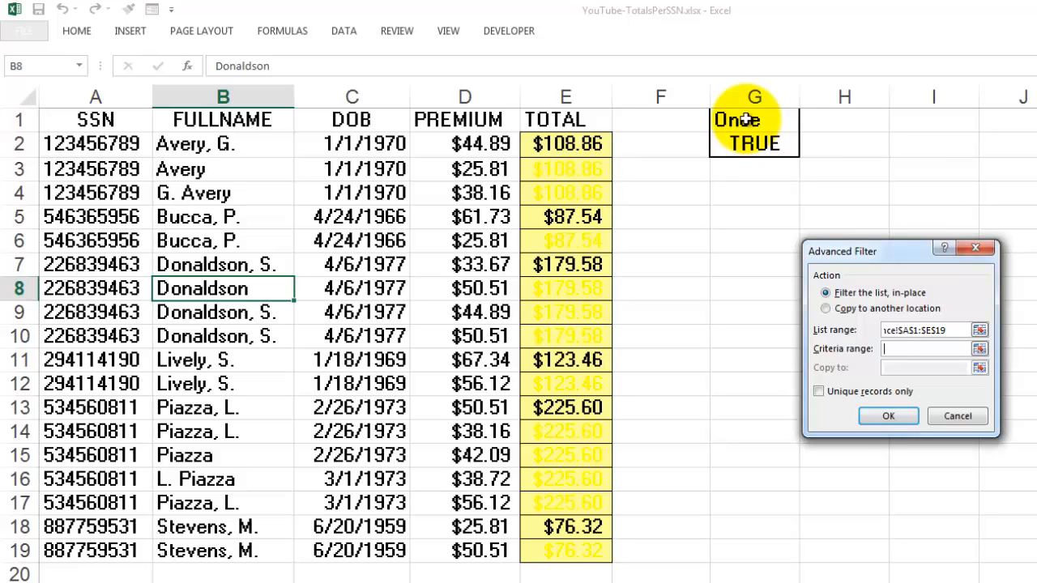
pyautogui.moveTo(737, 119); pyautogui.dragTo(771, 144)
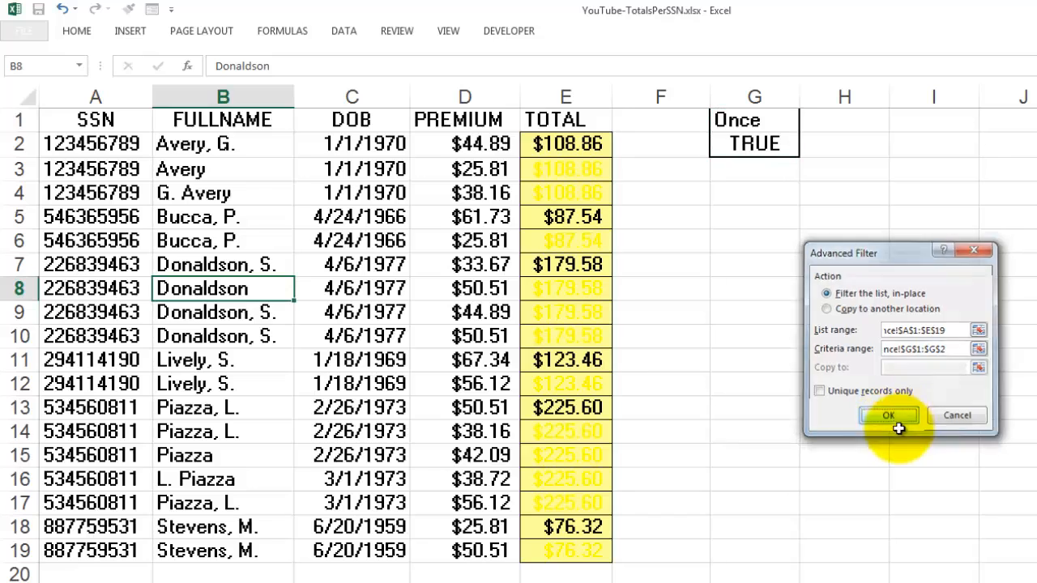
pyautogui.click(887, 414)
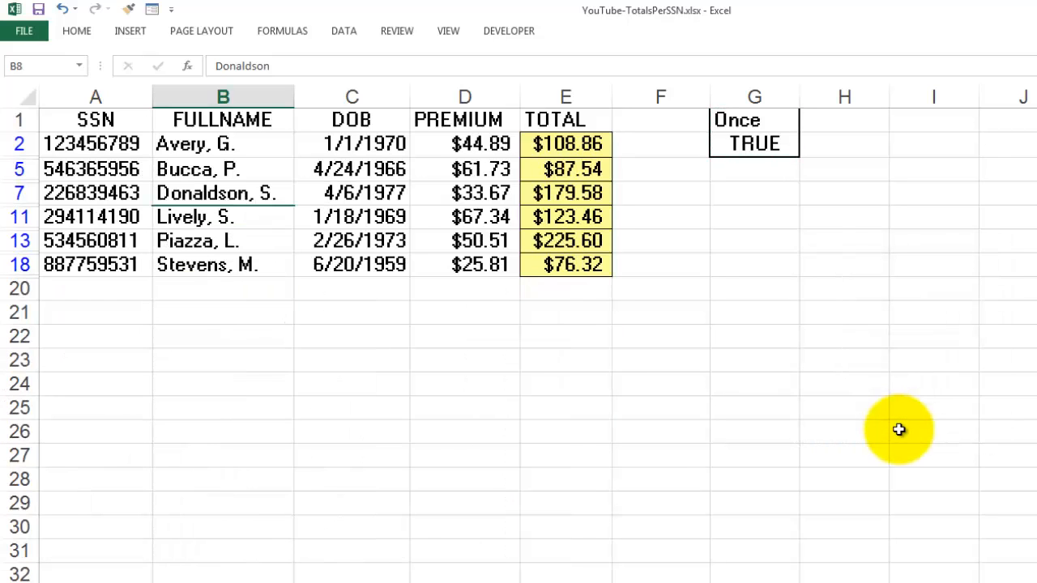
pyautogui.moveTo(310, 157)
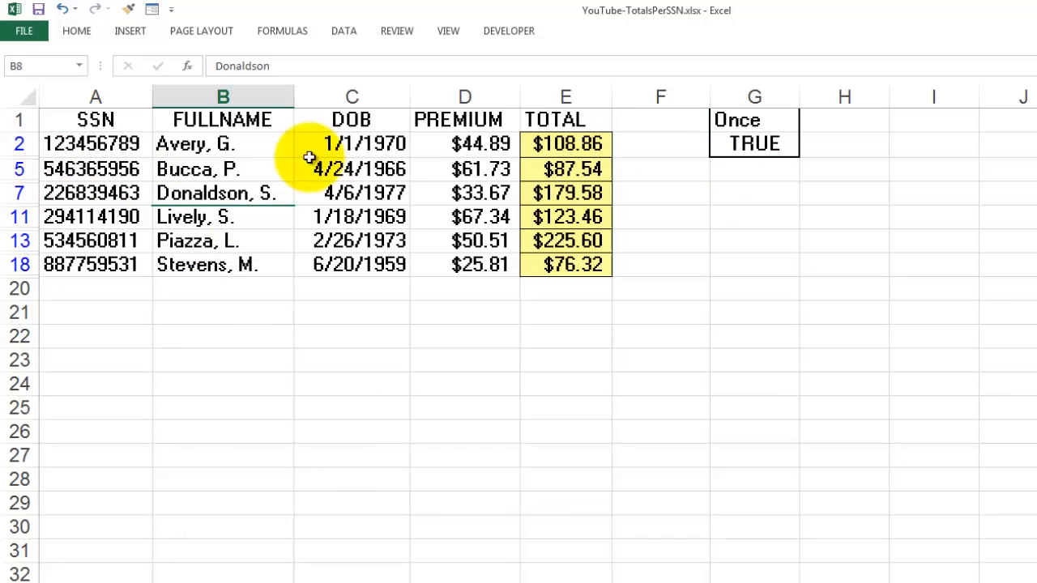
pyautogui.moveTo(428, 264)
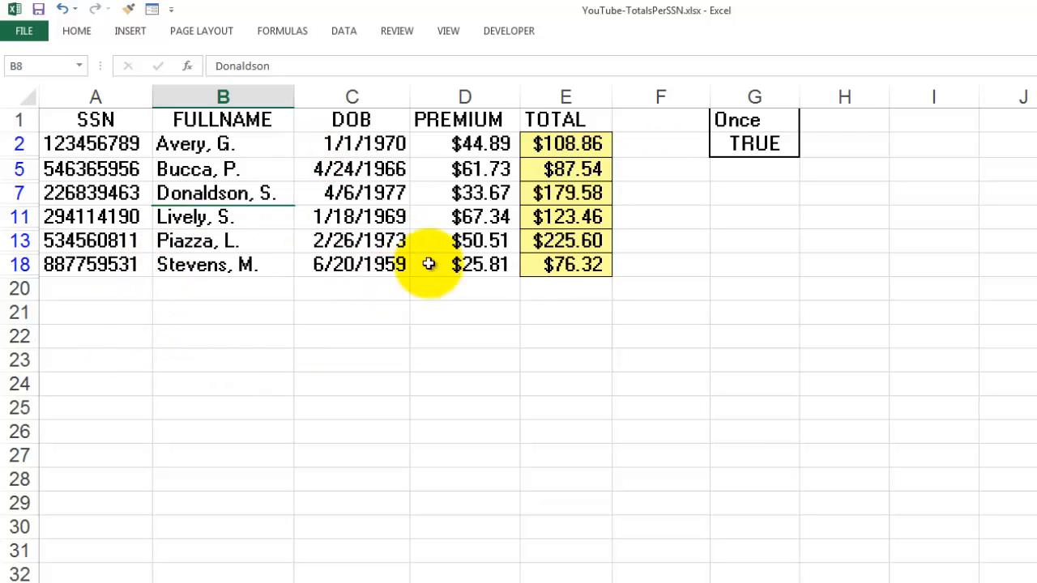
pyautogui.click(352, 241)
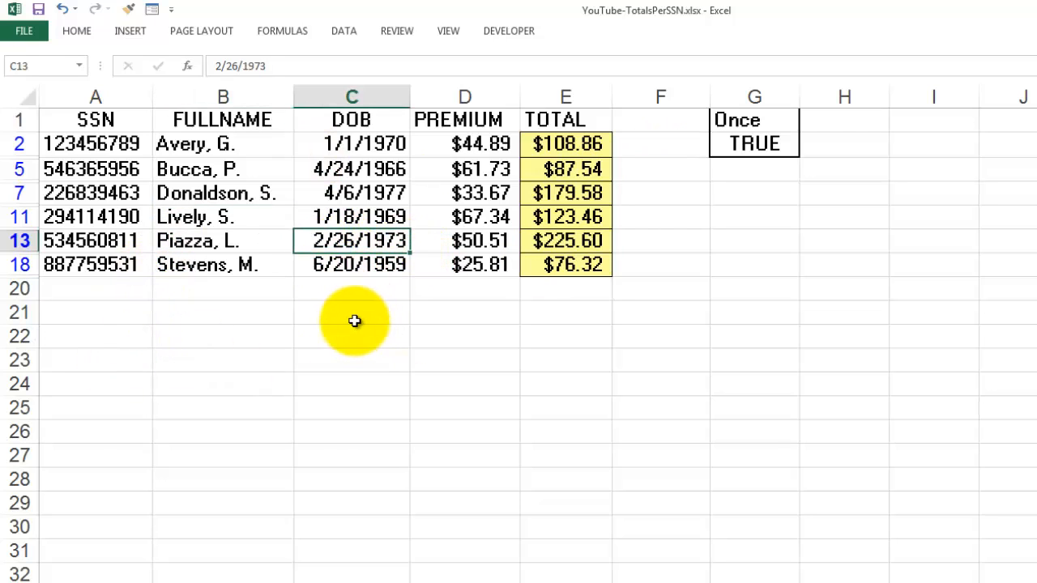
pyautogui.moveTo(531, 253)
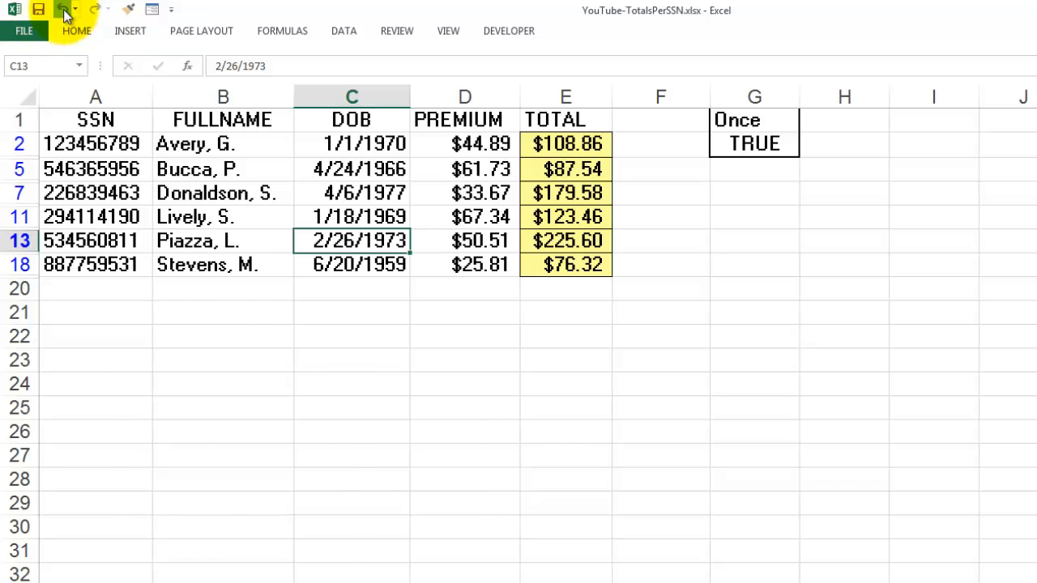
pyautogui.click(96, 9)
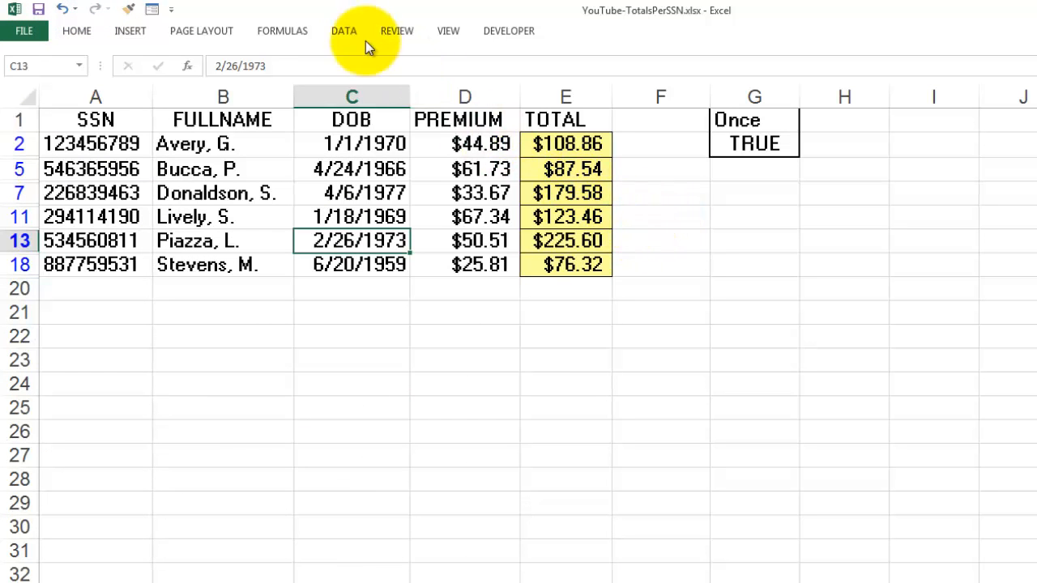
pyautogui.moveTo(343, 31)
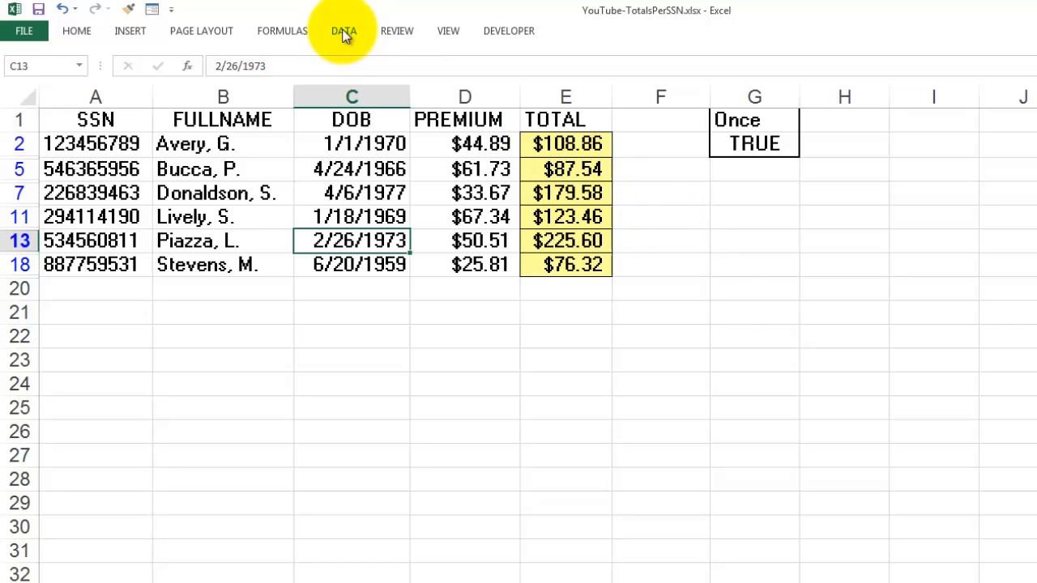
# Clear the Once filter so all 18 insurance rows reappear.
pyautogui.click(344, 31)
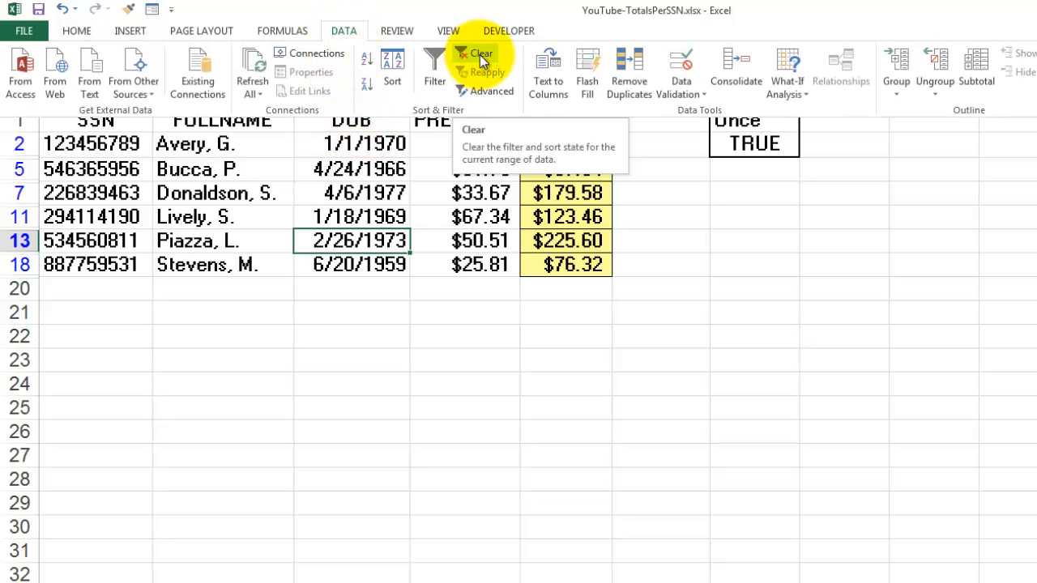
pyautogui.click(481, 54)
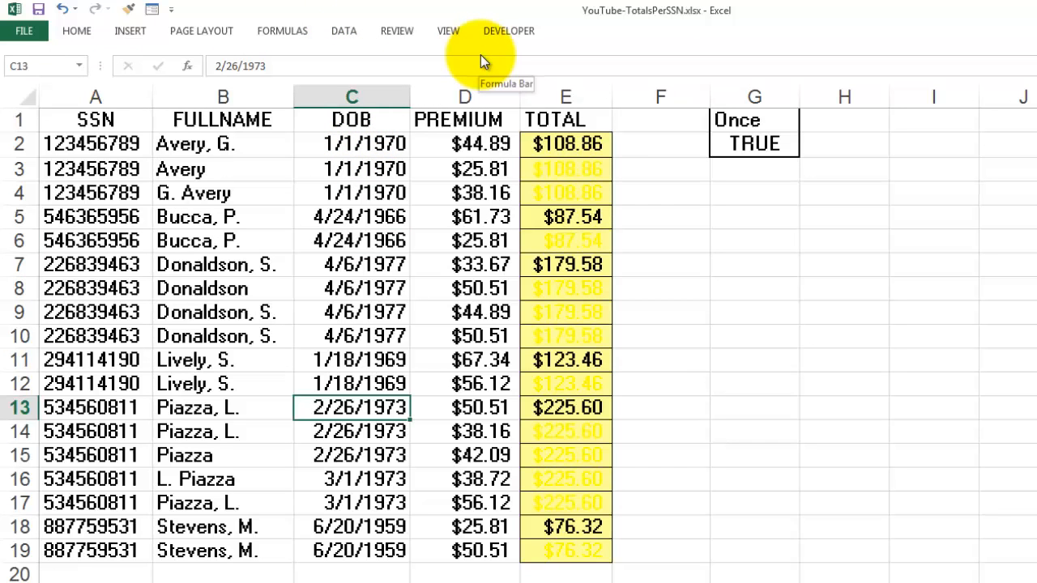
pyautogui.moveTo(65, 8)
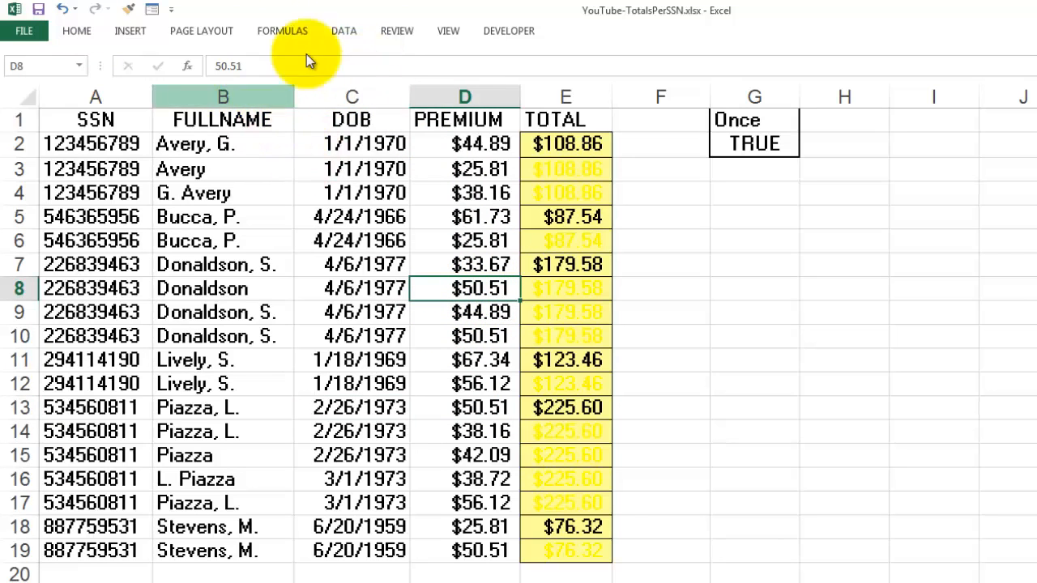
pyautogui.moveTo(343, 31)
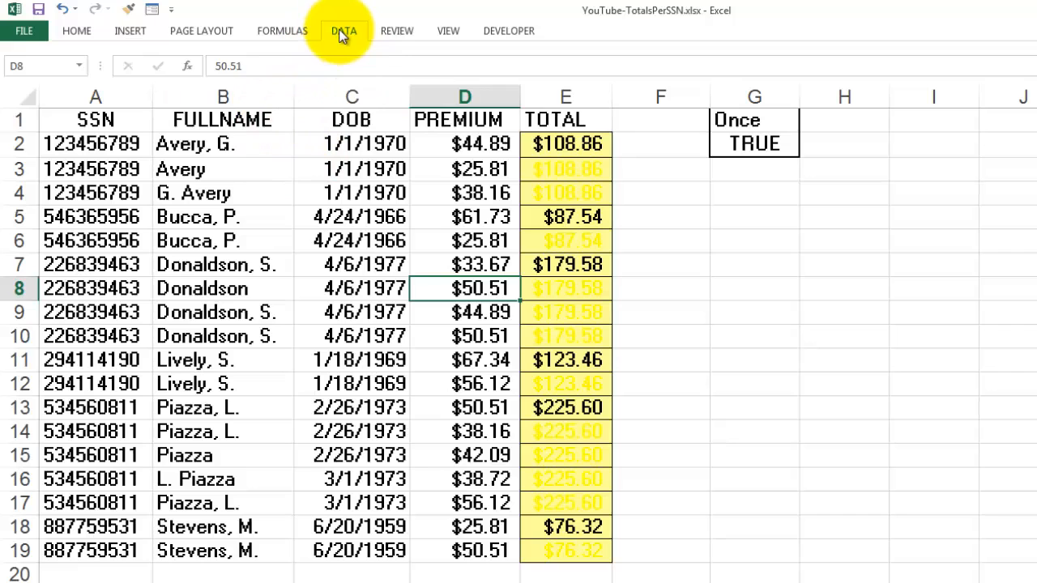
pyautogui.click(344, 31)
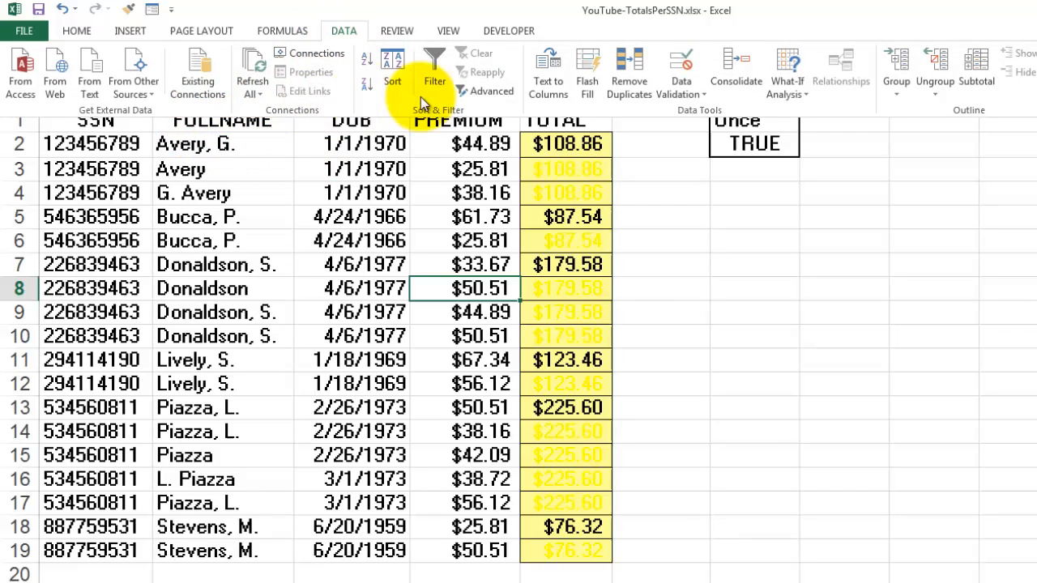
pyautogui.click(486, 91)
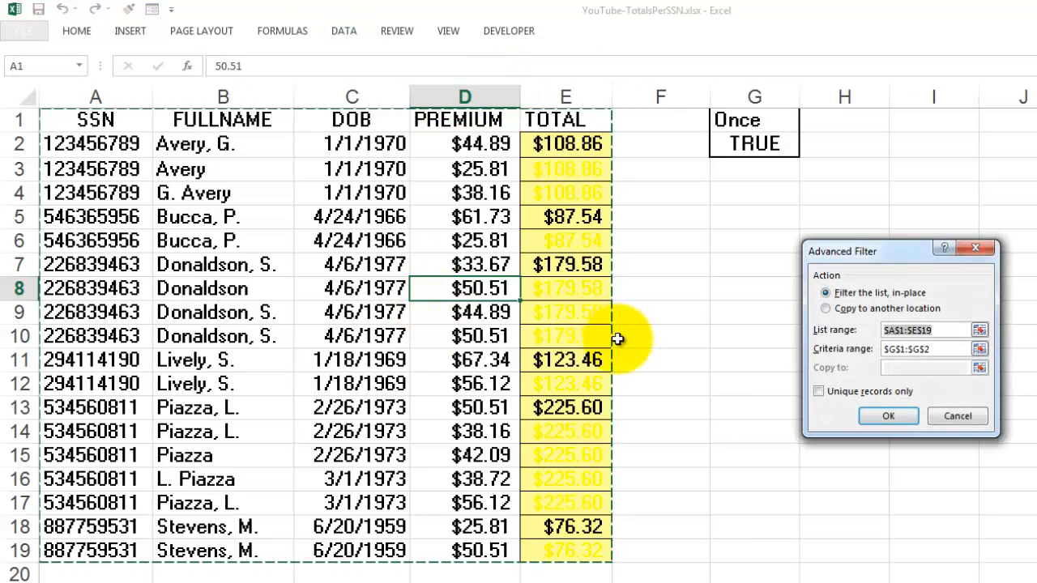
pyautogui.moveTo(506, 486)
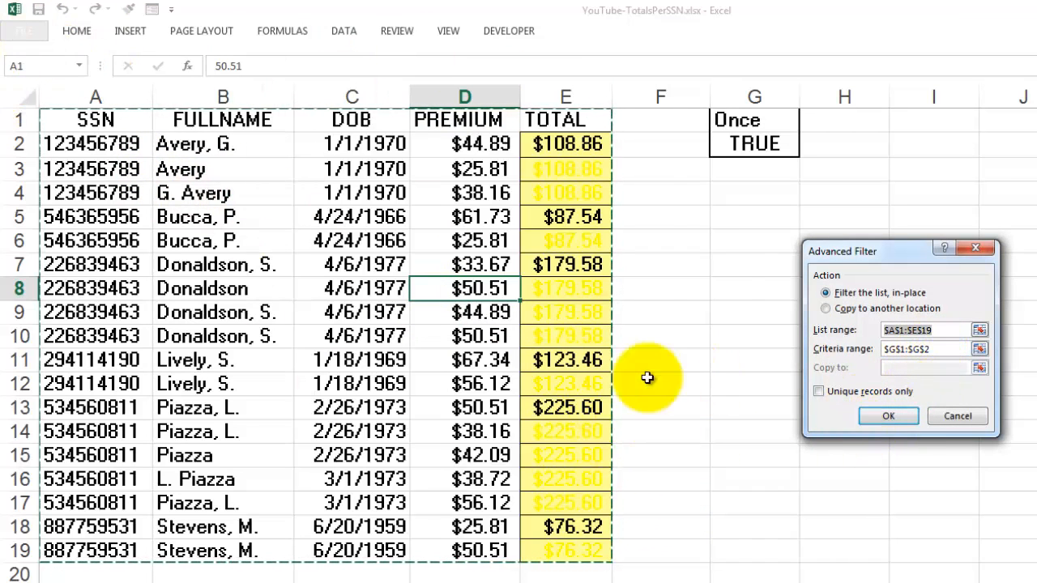
pyautogui.click(888, 415)
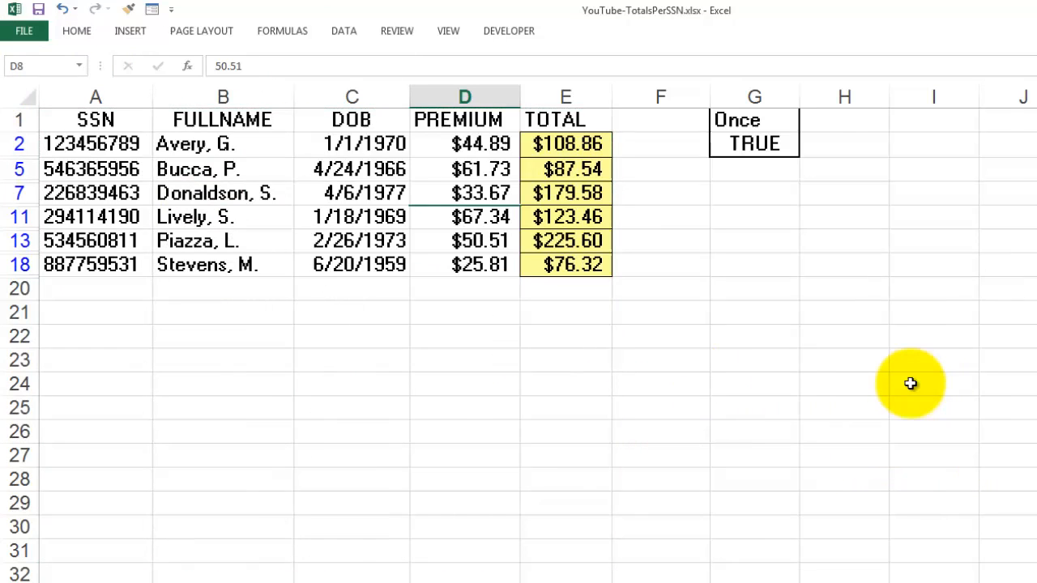
pyautogui.moveTo(442, 221)
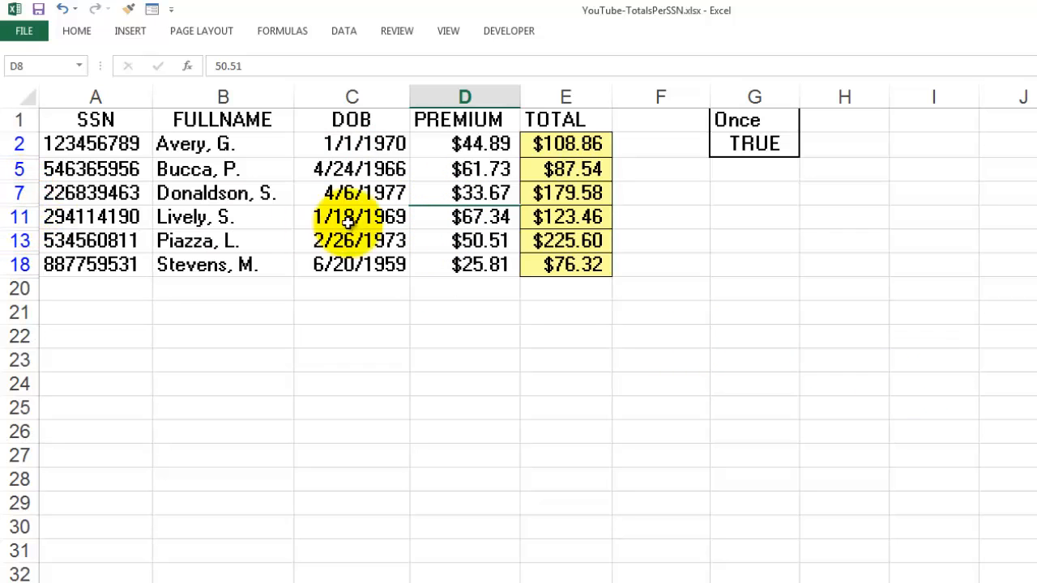
pyautogui.click(464, 143)
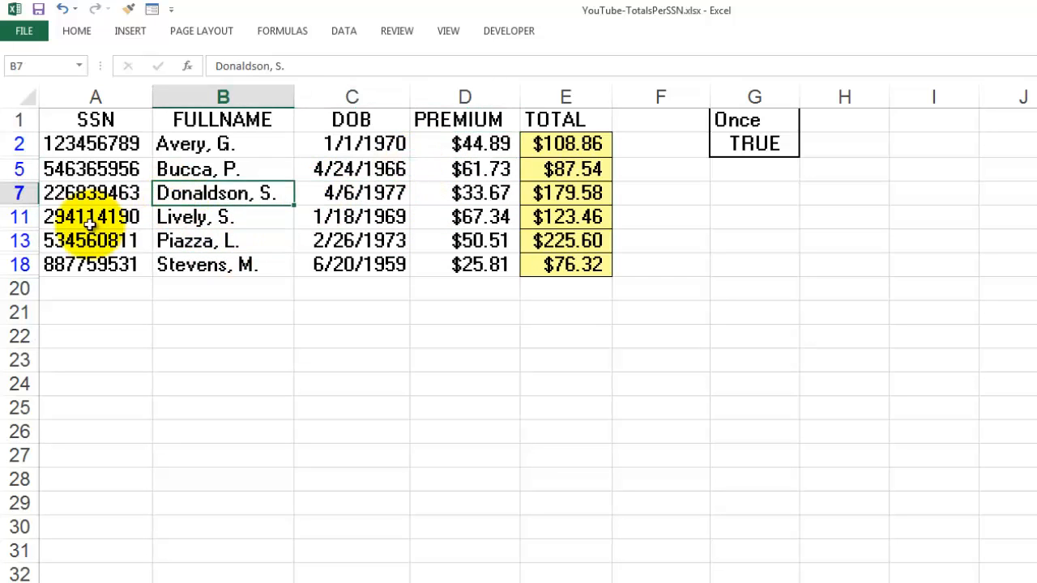
pyautogui.click(92, 216)
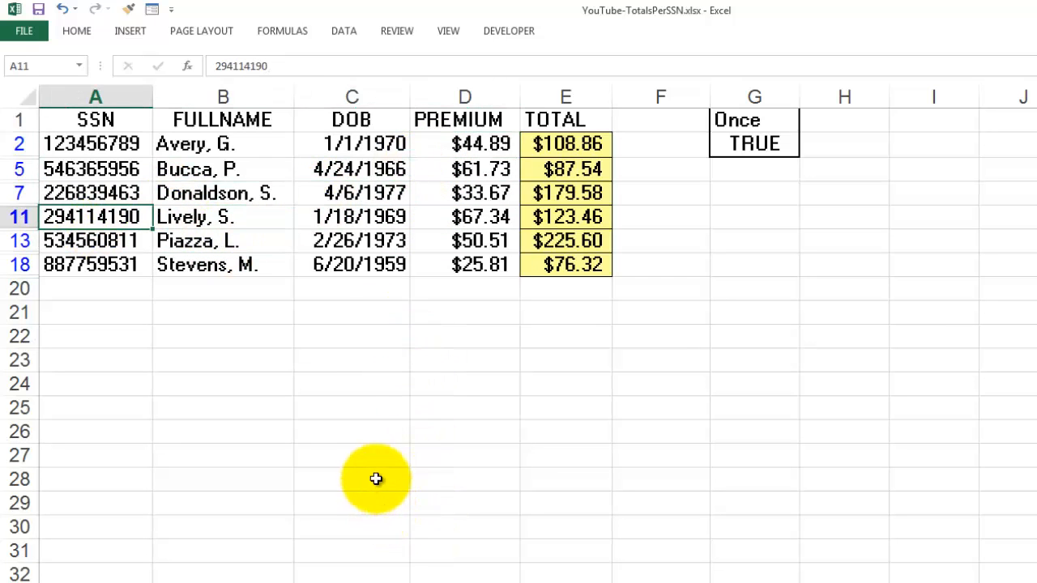
pyautogui.moveTo(349, 195)
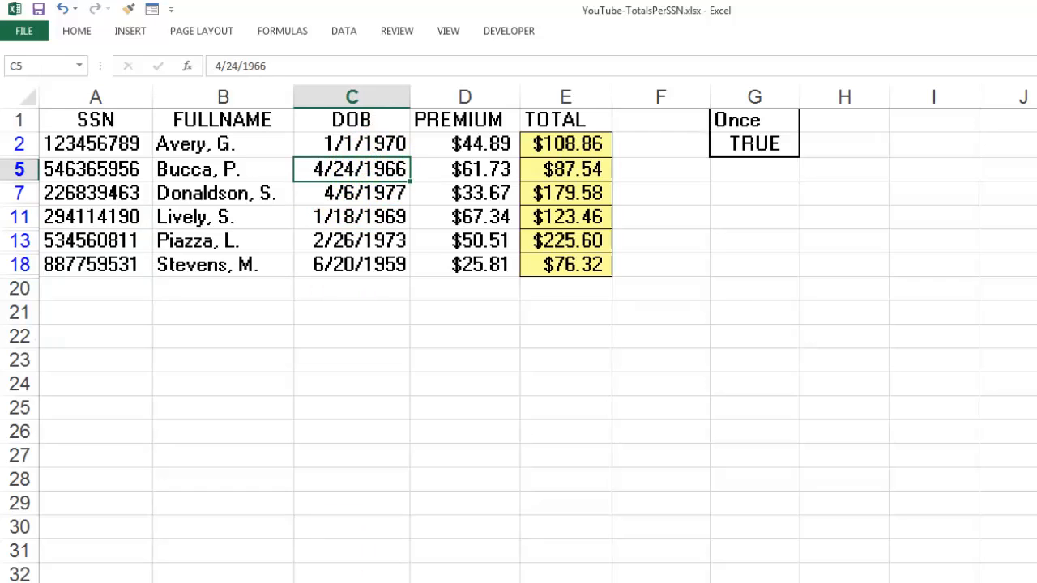
# Go to the closing 'More' sheet promoting Excel courses, books and genesispc.com.
pyautogui.click(244, 575)
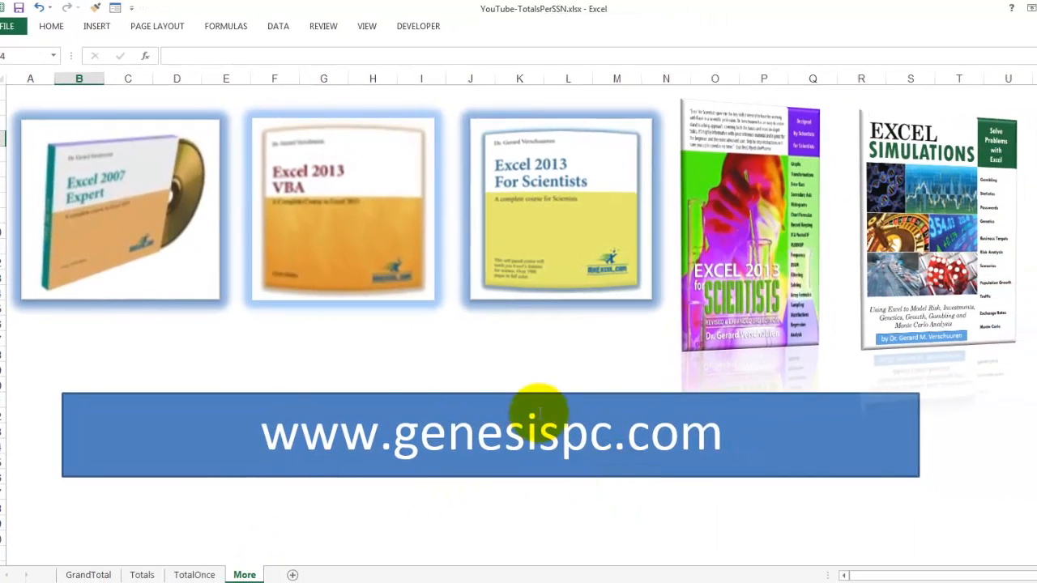
pyautogui.moveTo(460, 197)
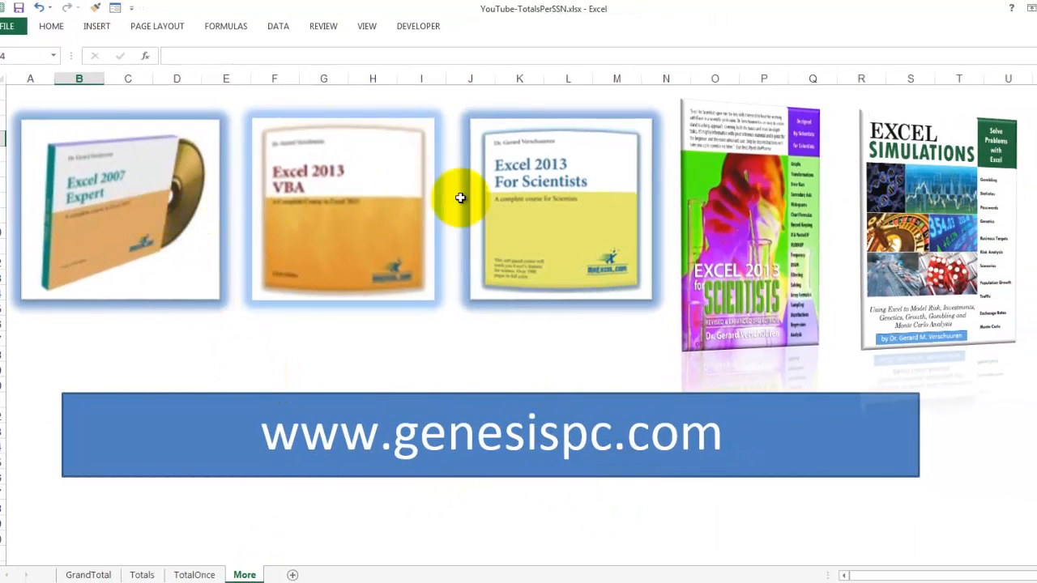
pyautogui.moveTo(810, 273)
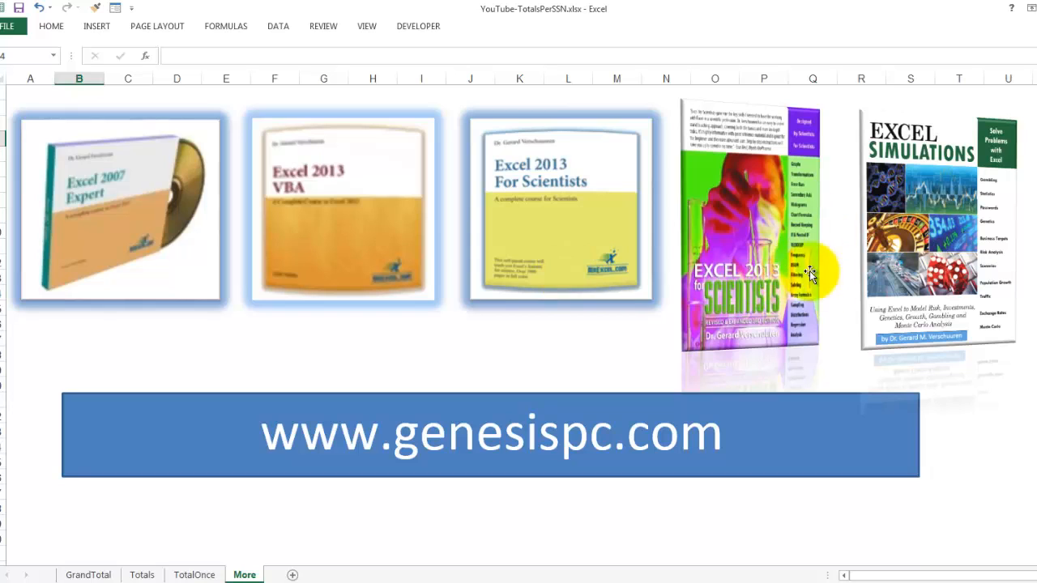
pyautogui.moveTo(144, 290)
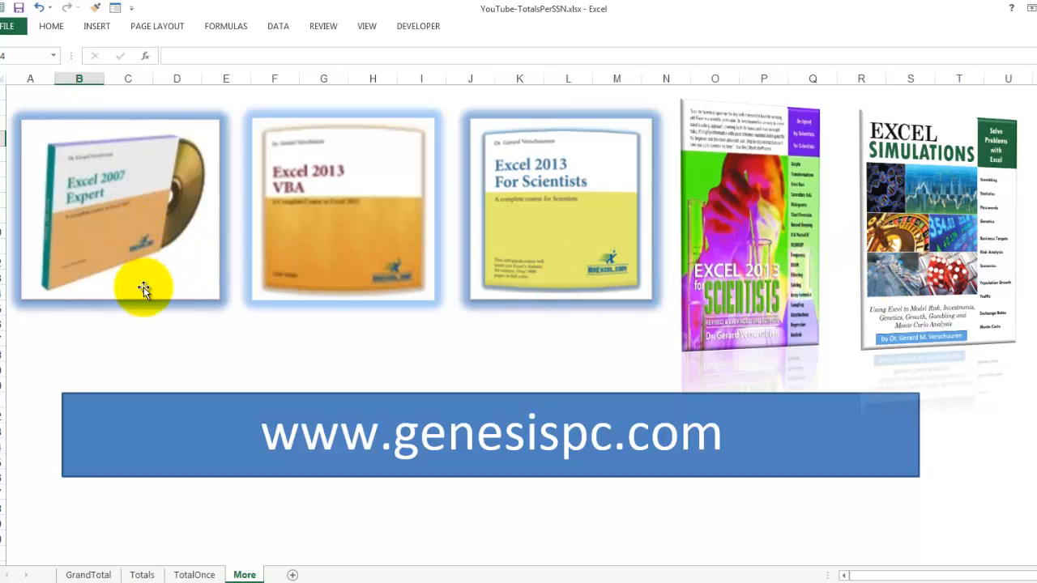
pyautogui.moveTo(209, 309)
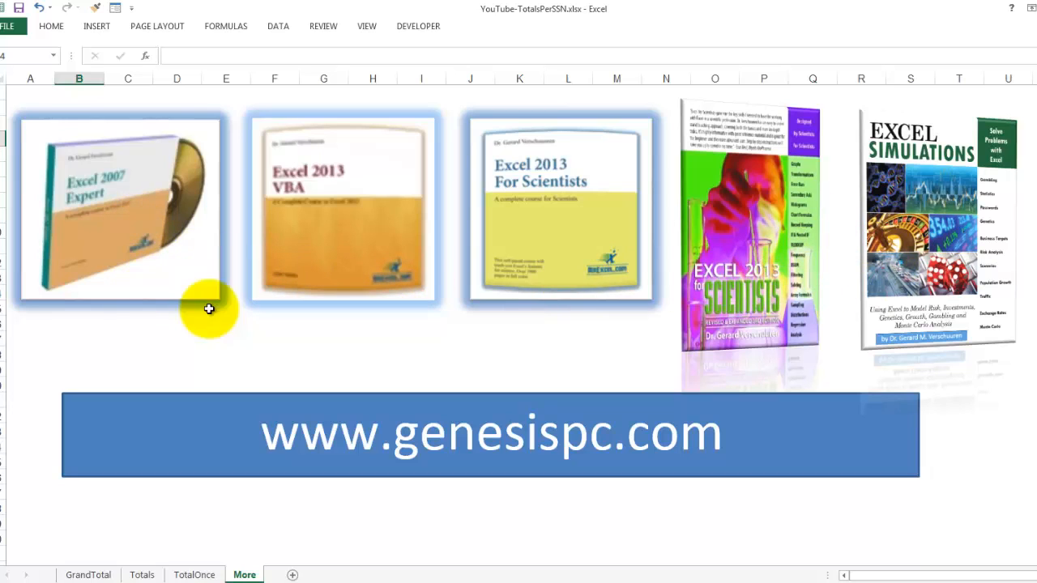
pyautogui.moveTo(196, 341)
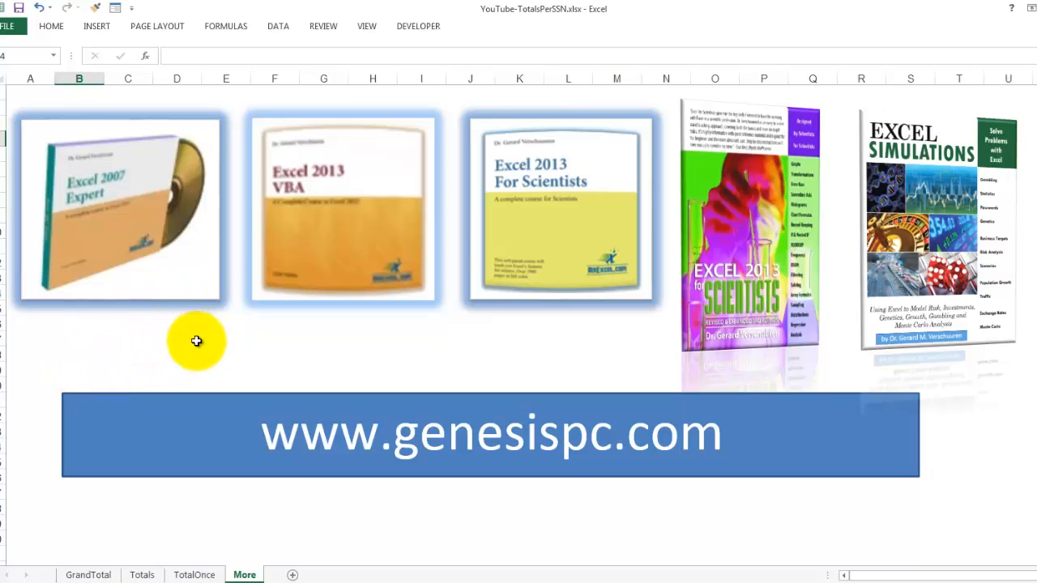